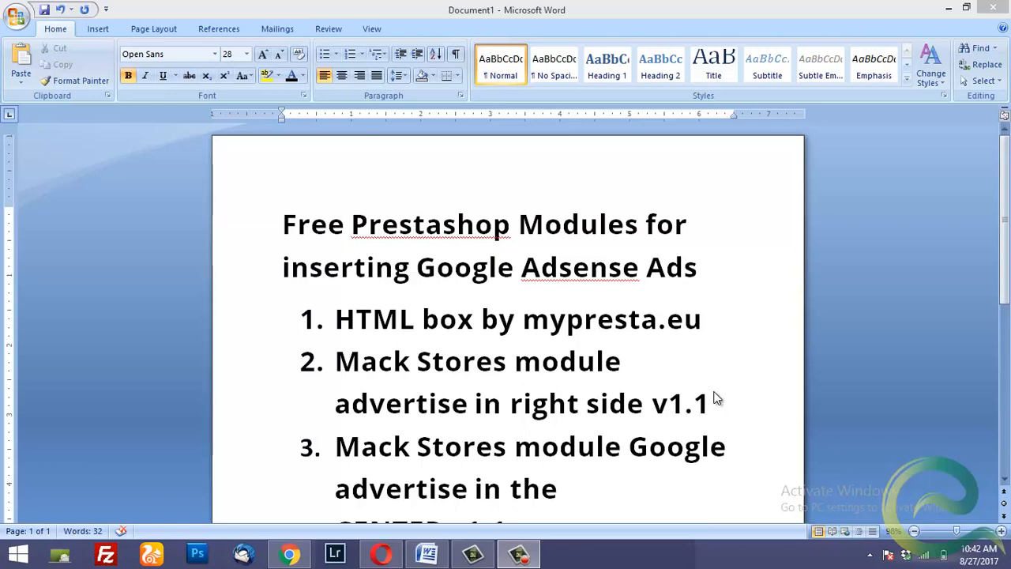
{"action": "mouse_move", "coordinate": [546, 304]}
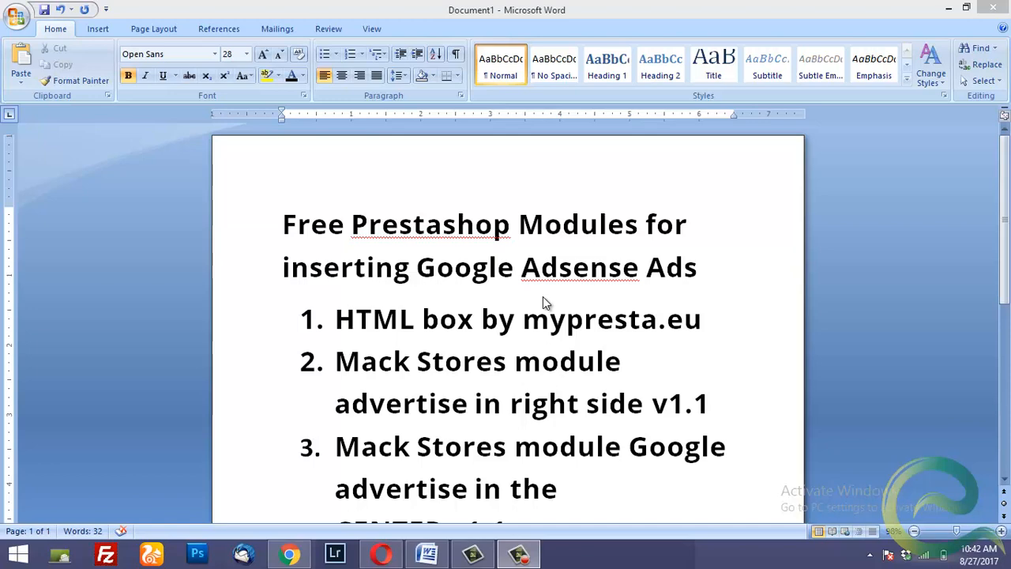
{"action": "mouse_move", "coordinate": [353, 332]}
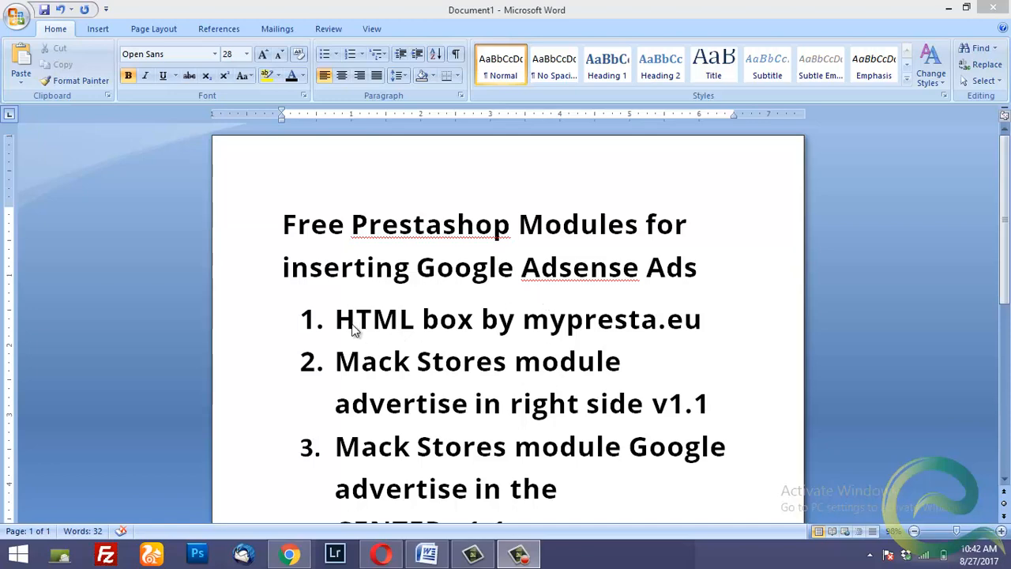
{"action": "mouse_move", "coordinate": [505, 343]}
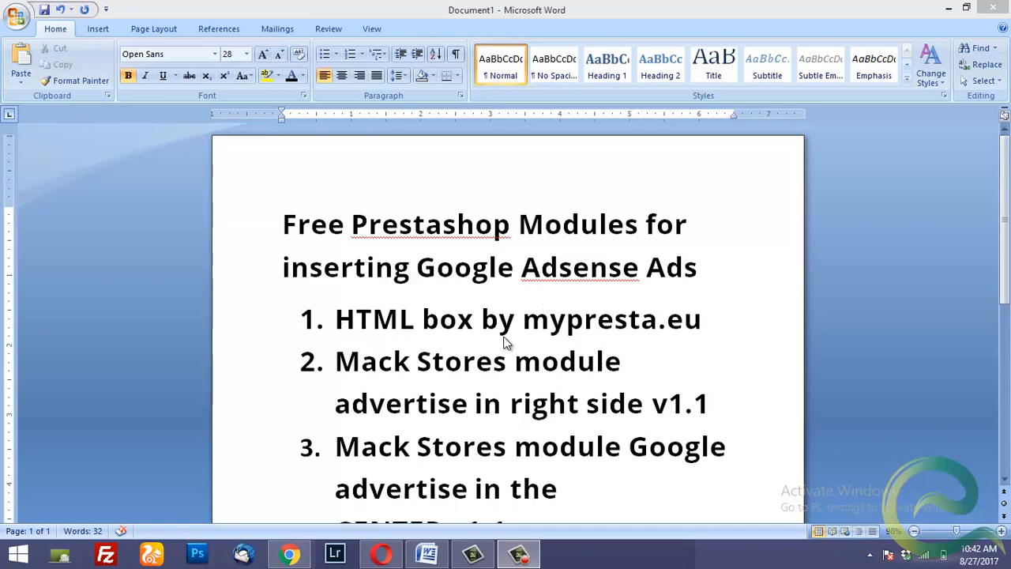
{"action": "mouse_move", "coordinate": [530, 384]}
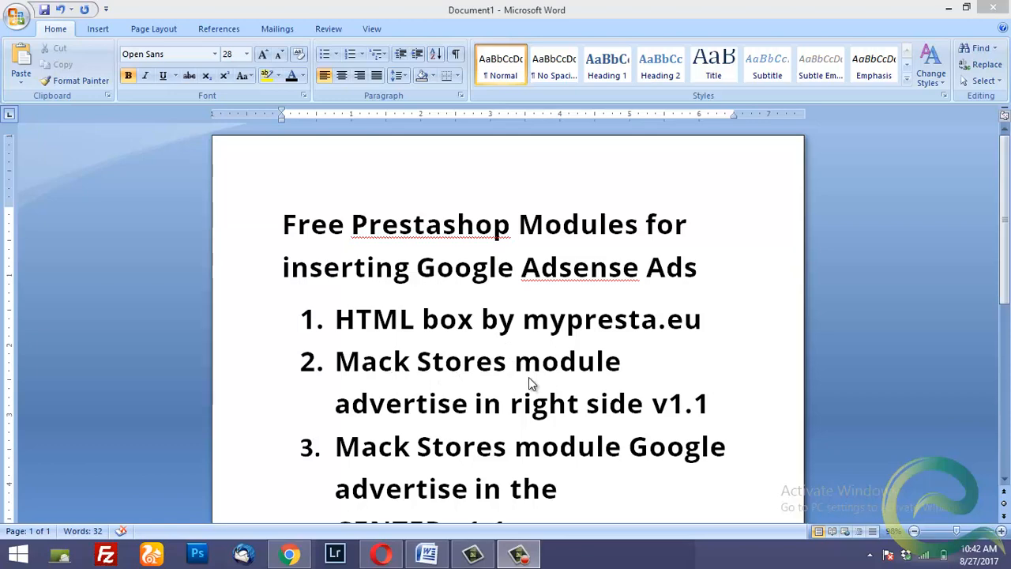
{"action": "mouse_move", "coordinate": [567, 417]}
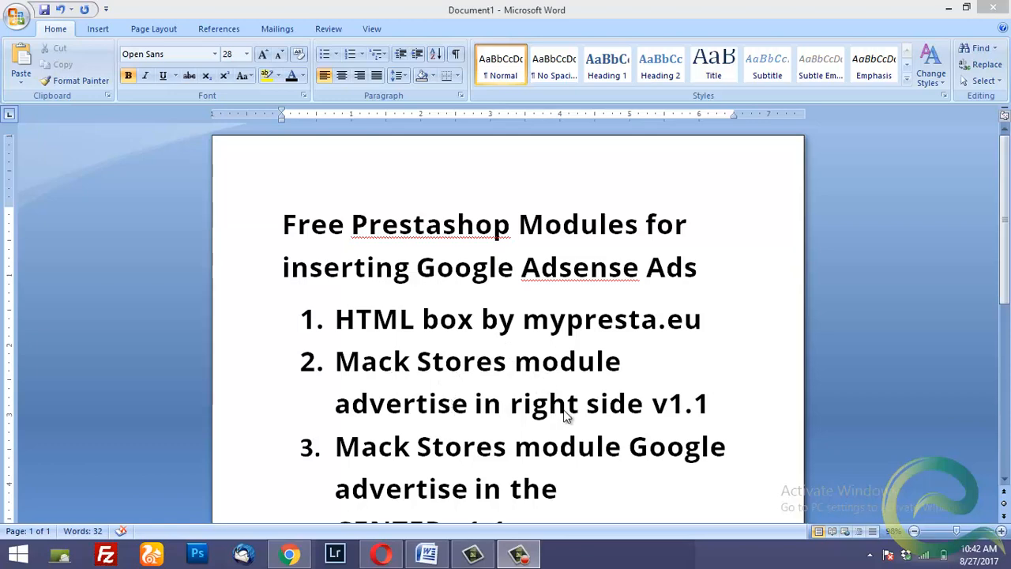
{"action": "mouse_move", "coordinate": [442, 351]}
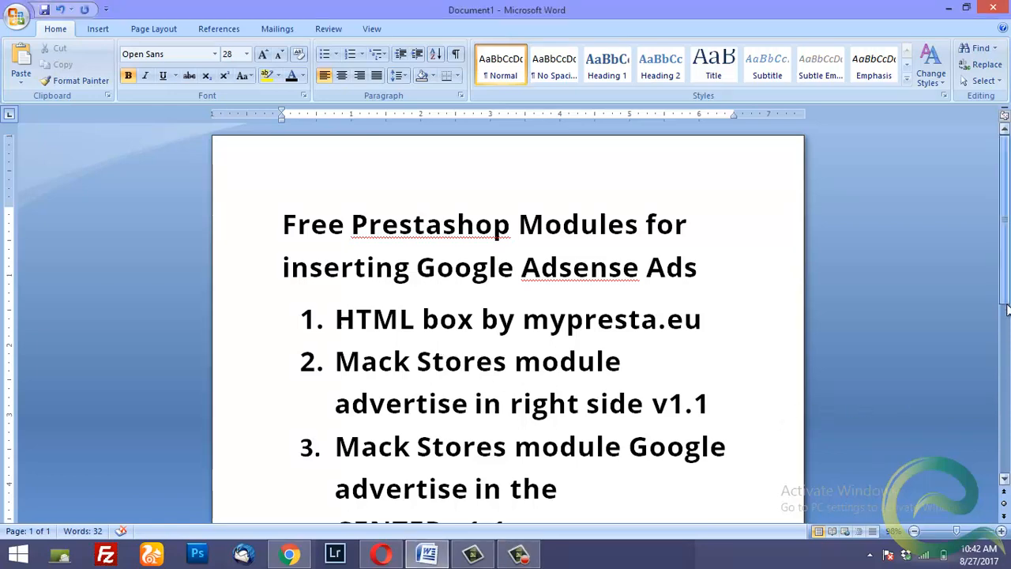
Browse the module list searched for 'adver' to locate the advertising modules
{"action": "scroll", "scroll_direction": "down", "scroll_amount": 3}
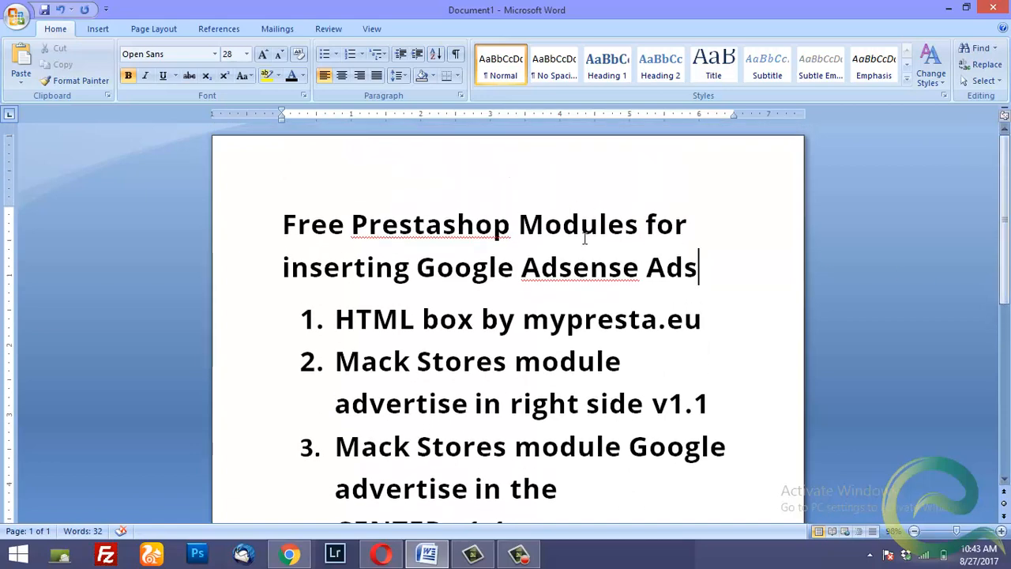
{"action": "mouse_move", "coordinate": [452, 265]}
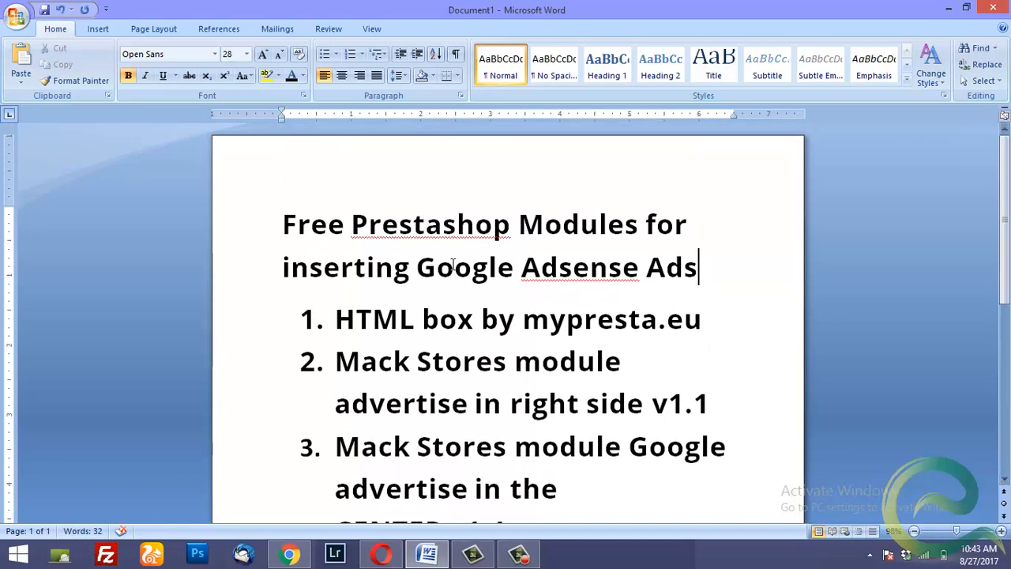
{"action": "mouse_move", "coordinate": [493, 332]}
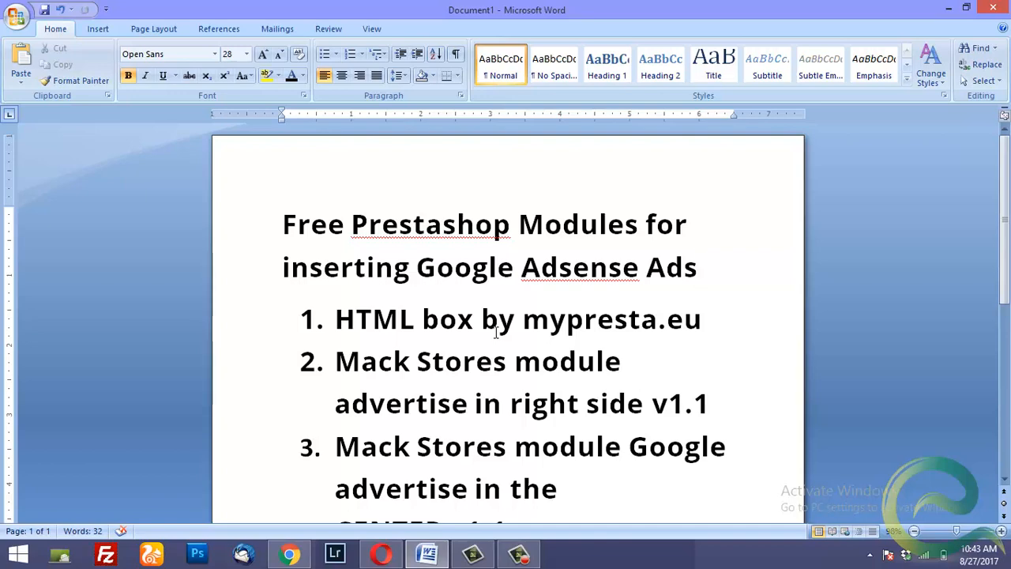
{"action": "mouse_move", "coordinate": [353, 319]}
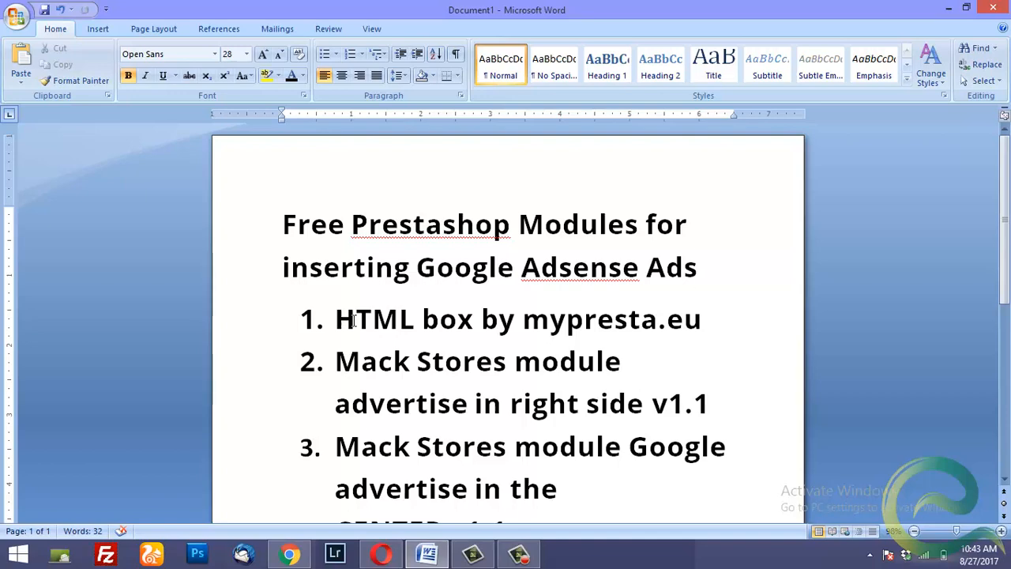
{"action": "left_click", "coordinate": [698, 267]}
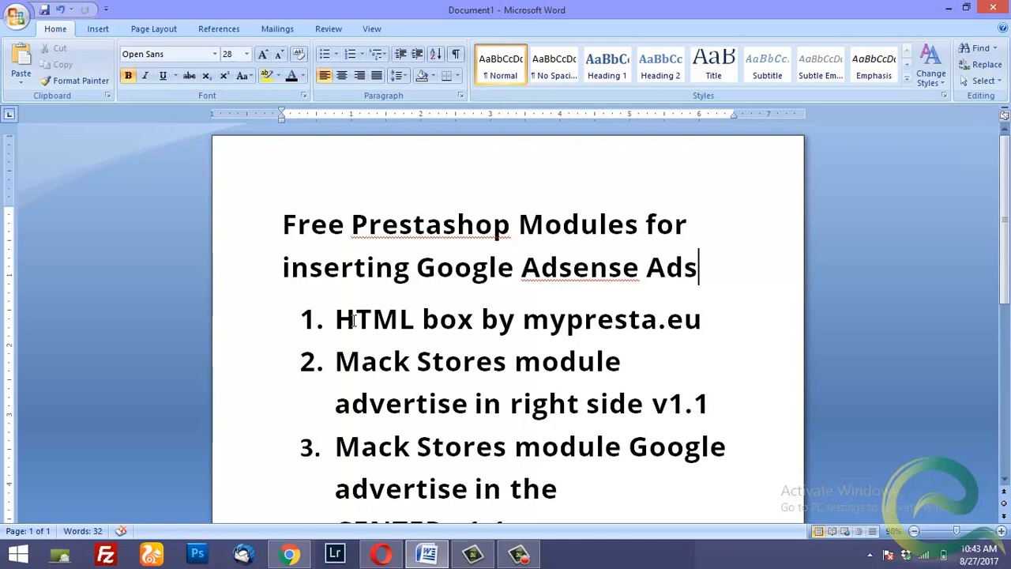
{"action": "scroll", "scroll_direction": "down", "scroll_amount": 3}
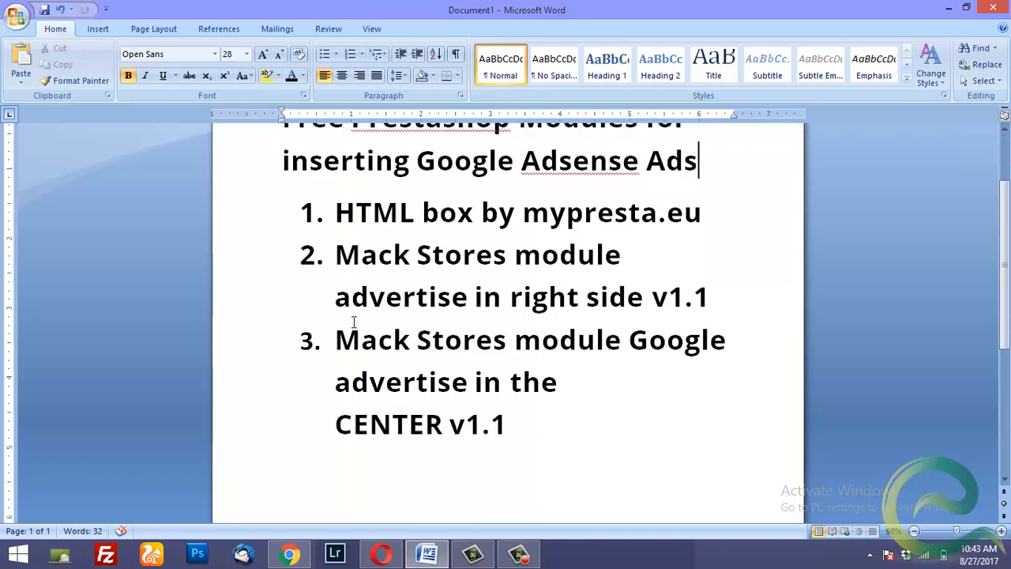
{"action": "scroll", "scroll_direction": "up", "scroll_amount": 3}
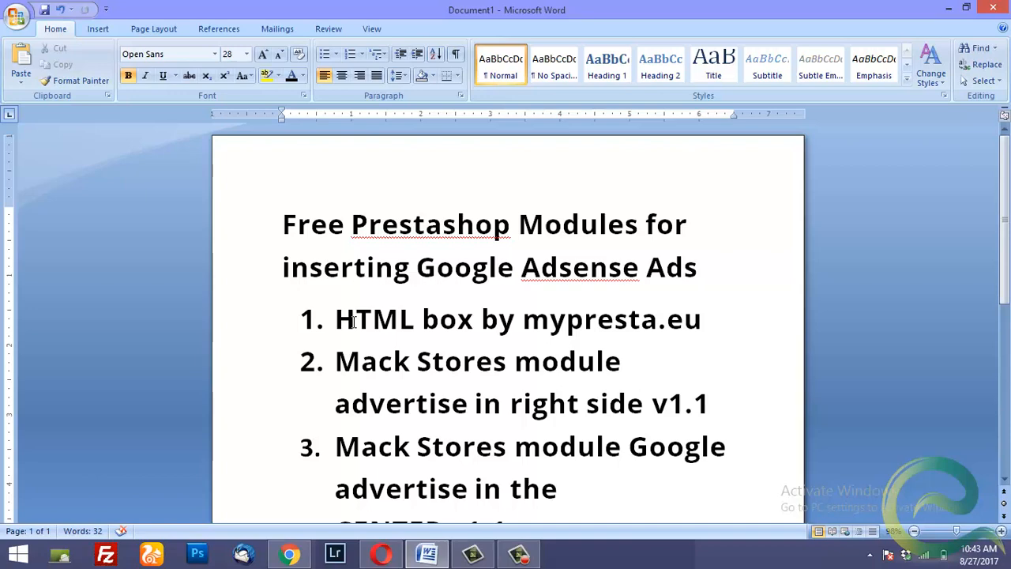
{"action": "left_click", "coordinate": [698, 267]}
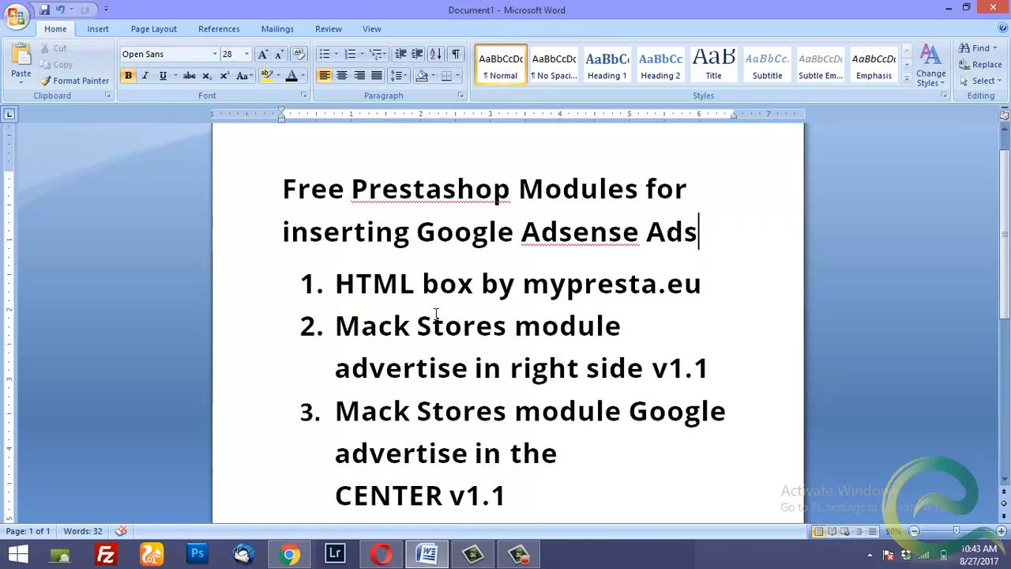
{"action": "mouse_move", "coordinate": [288, 553]}
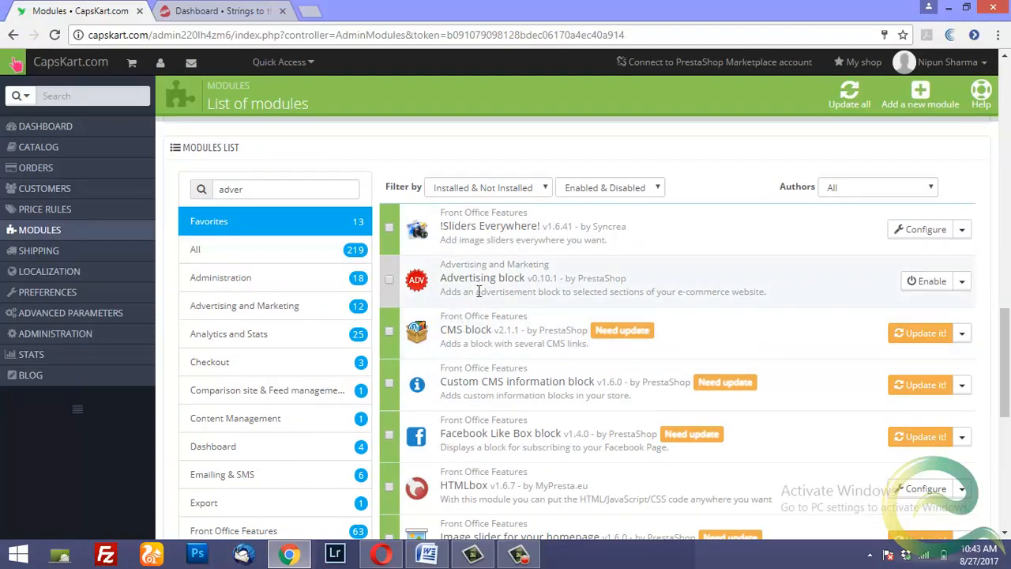
Open the HTMLbox module's Configure page from the module list
{"action": "scroll", "scroll_direction": "down", "scroll_amount": 3}
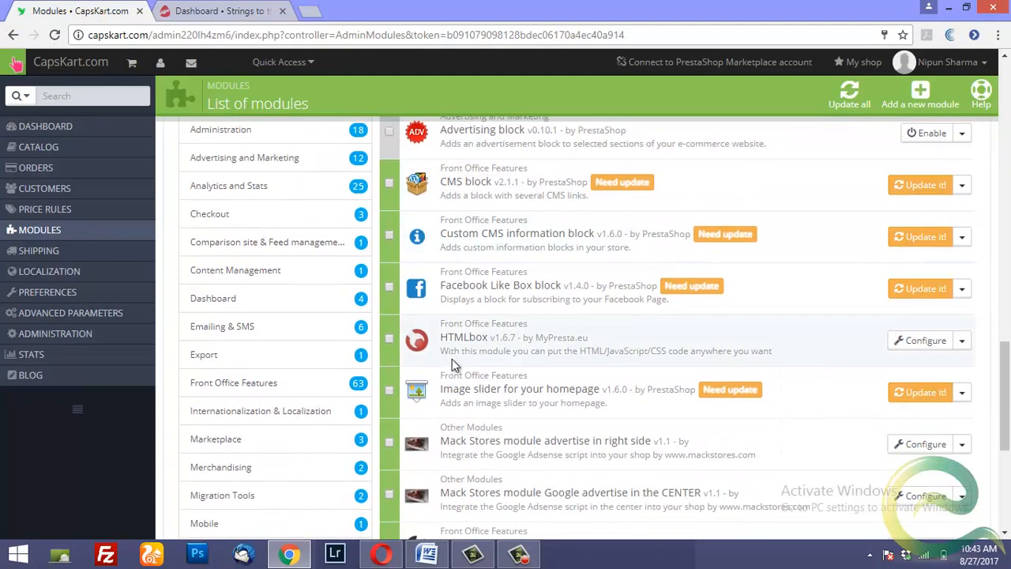
{"action": "mouse_move", "coordinate": [545, 373]}
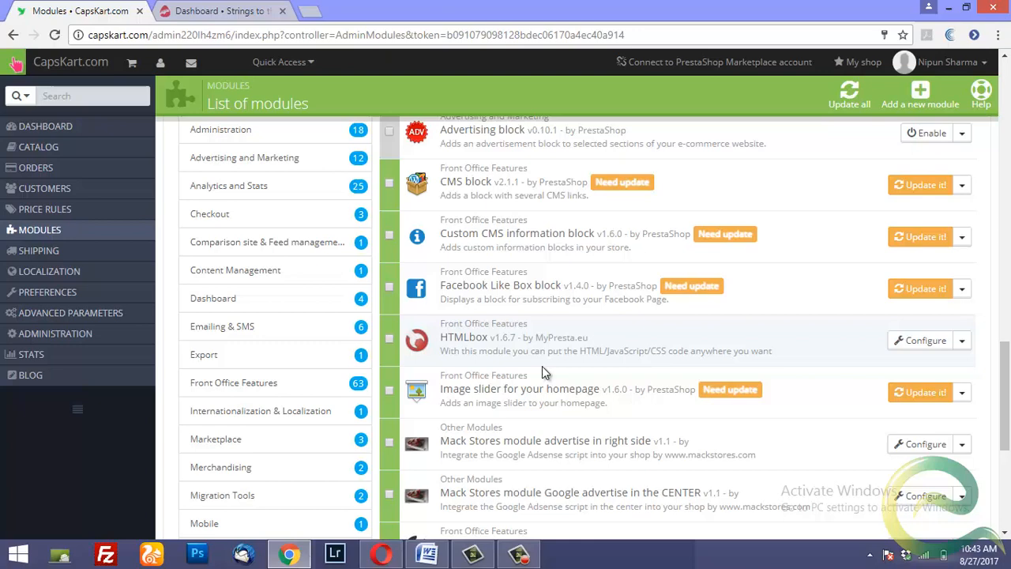
{"action": "mouse_move", "coordinate": [648, 351]}
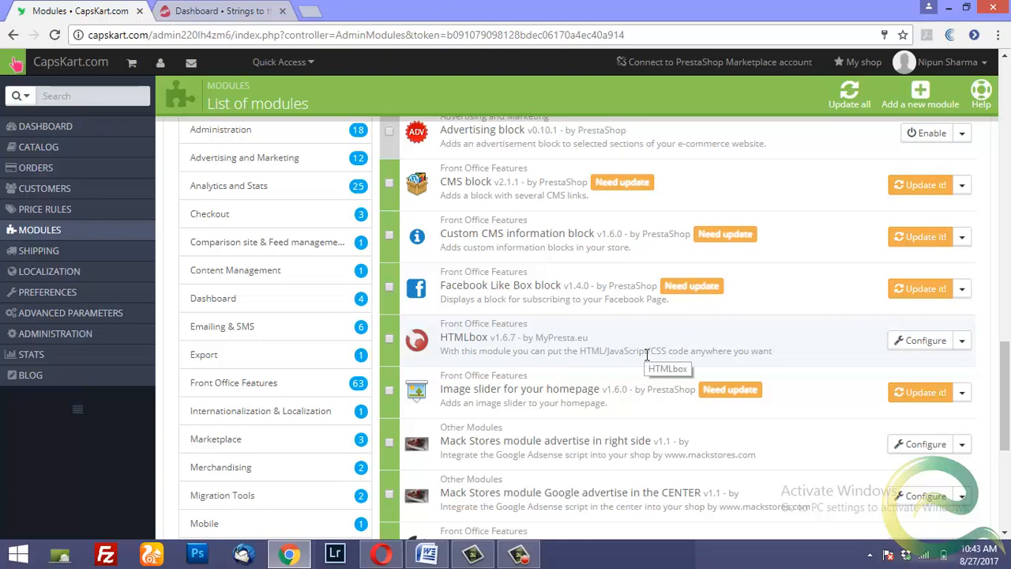
{"action": "mouse_move", "coordinate": [569, 350]}
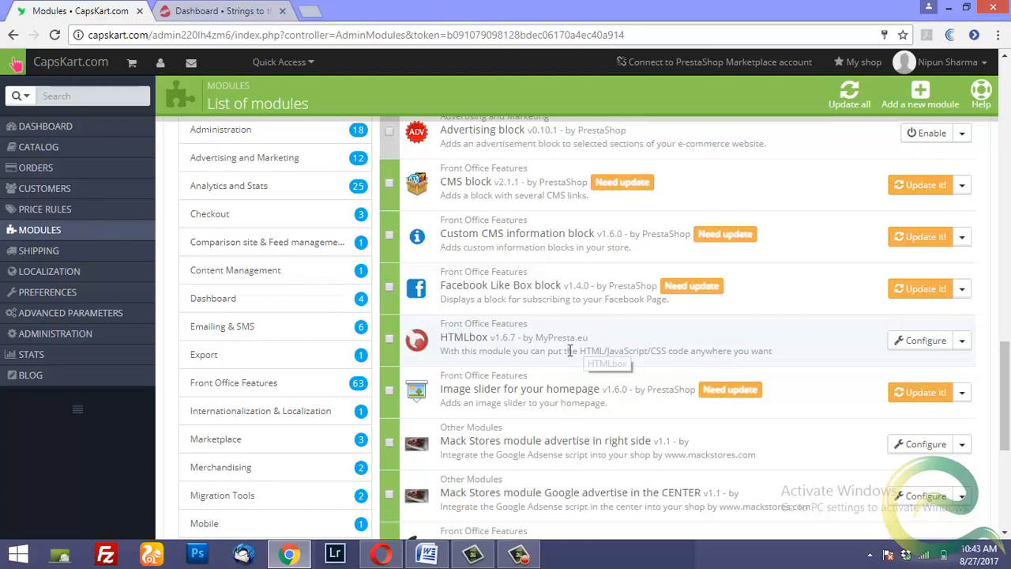
{"action": "mouse_move", "coordinate": [515, 342]}
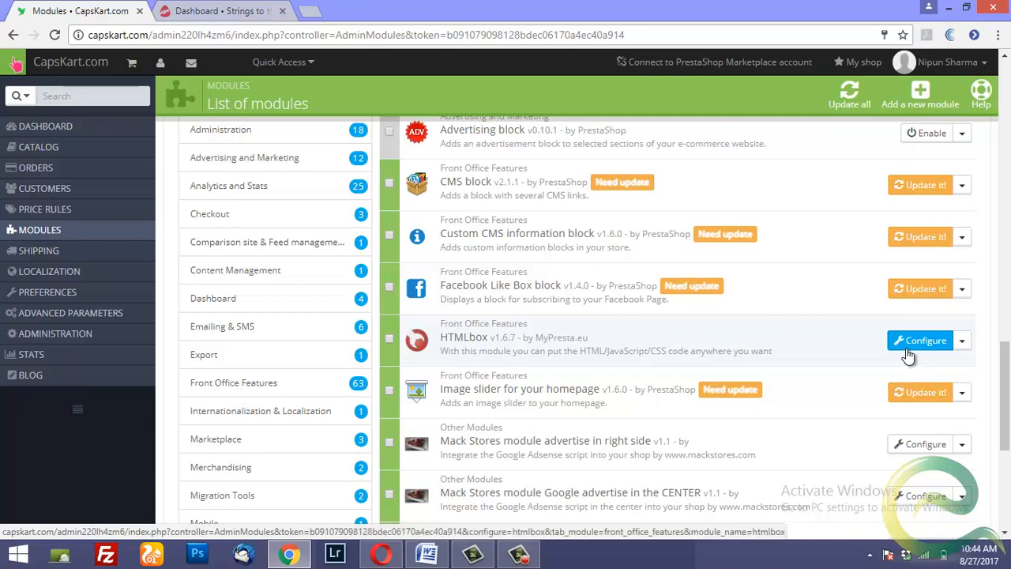
{"action": "left_click", "coordinate": [919, 342]}
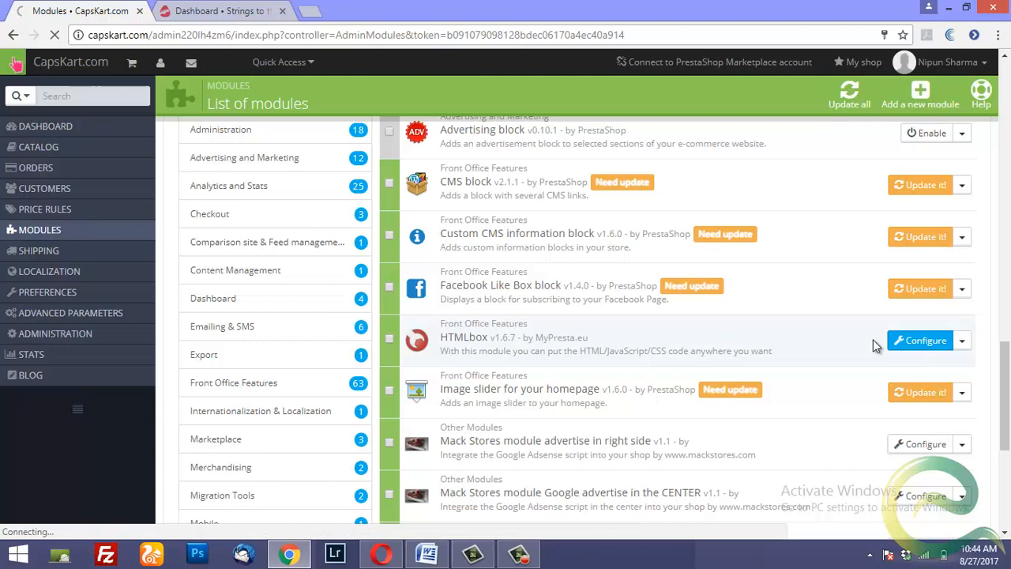
Set the HTMLbox content box display position to 'footer'
{"action": "left_click", "coordinate": [919, 339]}
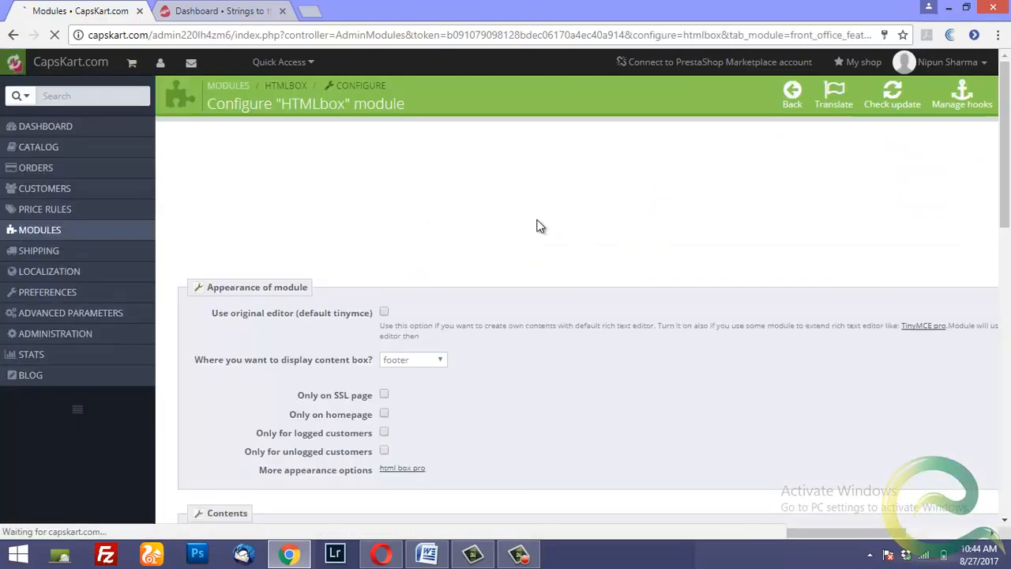
{"action": "scroll", "scroll_direction": "down", "scroll_amount": 3}
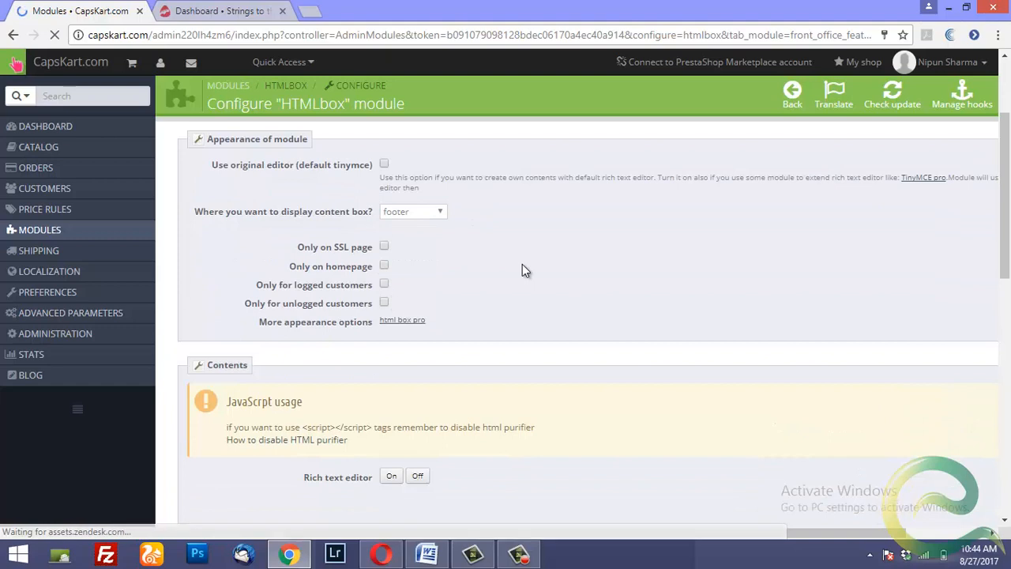
{"action": "mouse_move", "coordinate": [419, 234]}
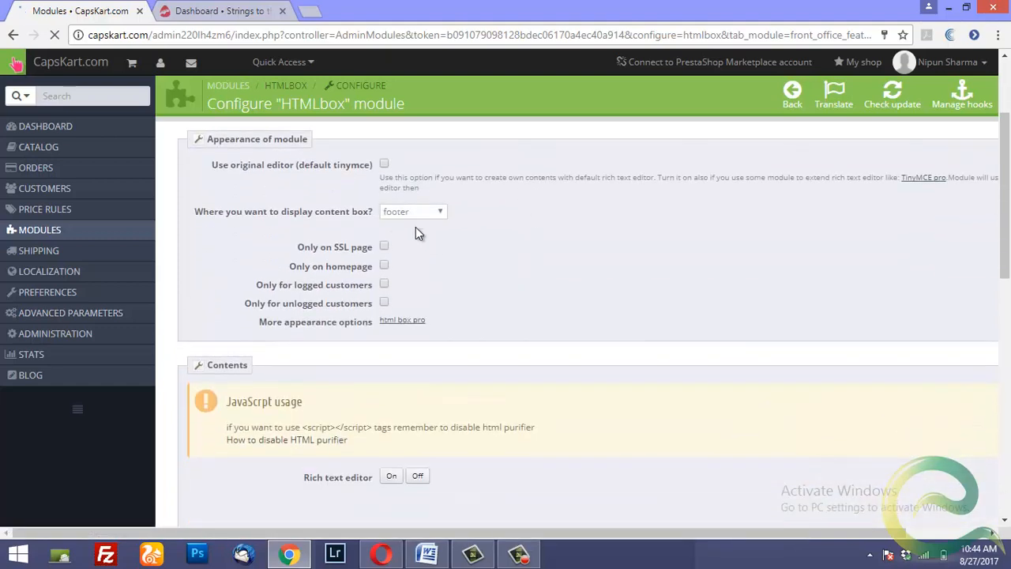
{"action": "left_click", "coordinate": [392, 475]}
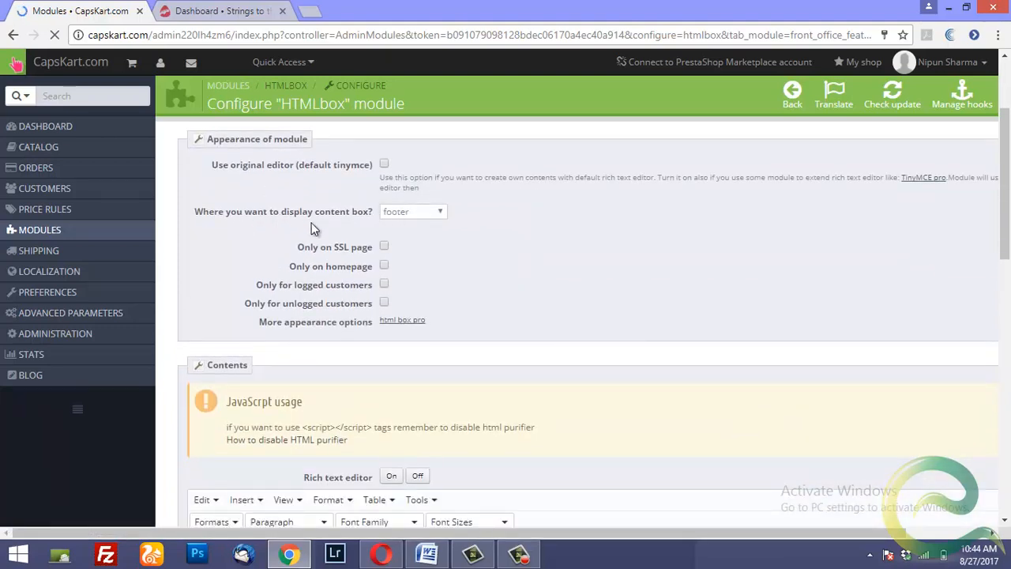
{"action": "mouse_move", "coordinate": [423, 220]}
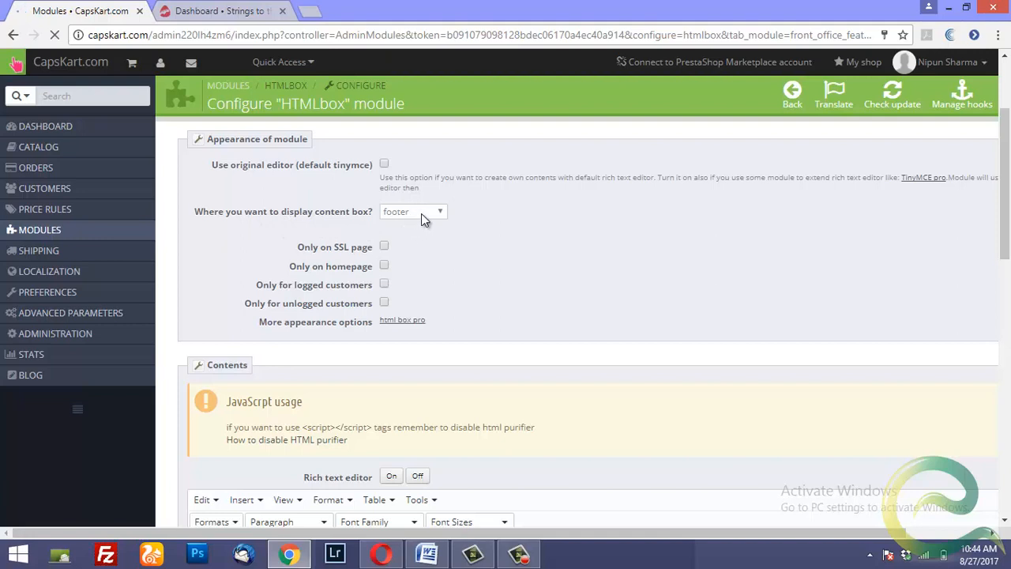
{"action": "left_click", "coordinate": [412, 211]}
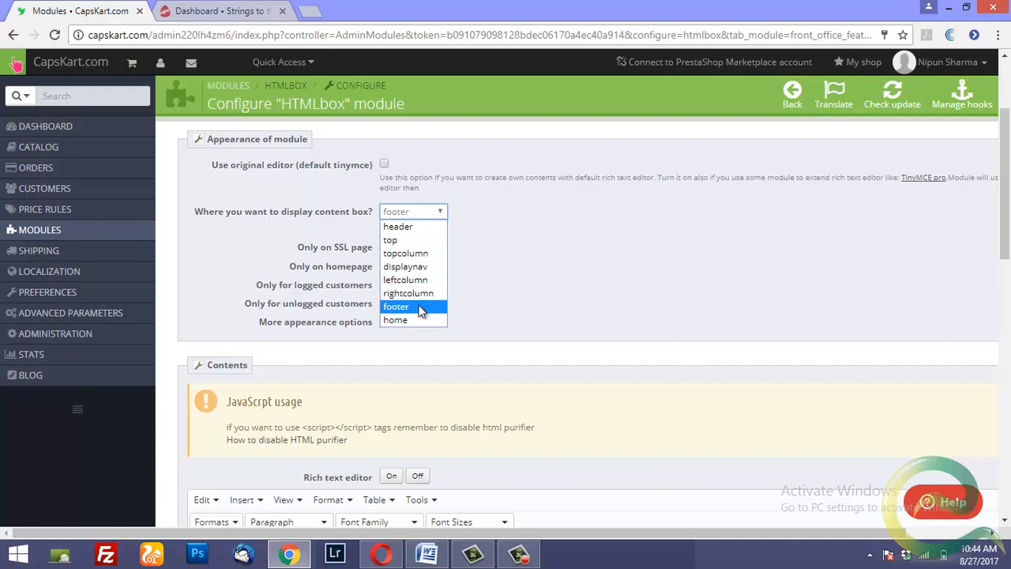
{"action": "mouse_move", "coordinate": [429, 219]}
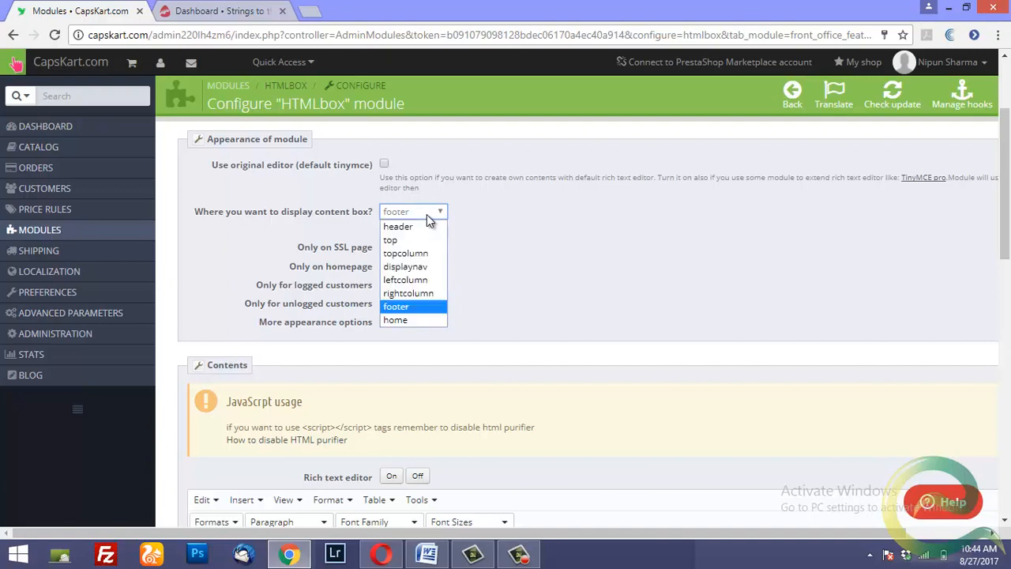
{"action": "mouse_move", "coordinate": [420, 308]}
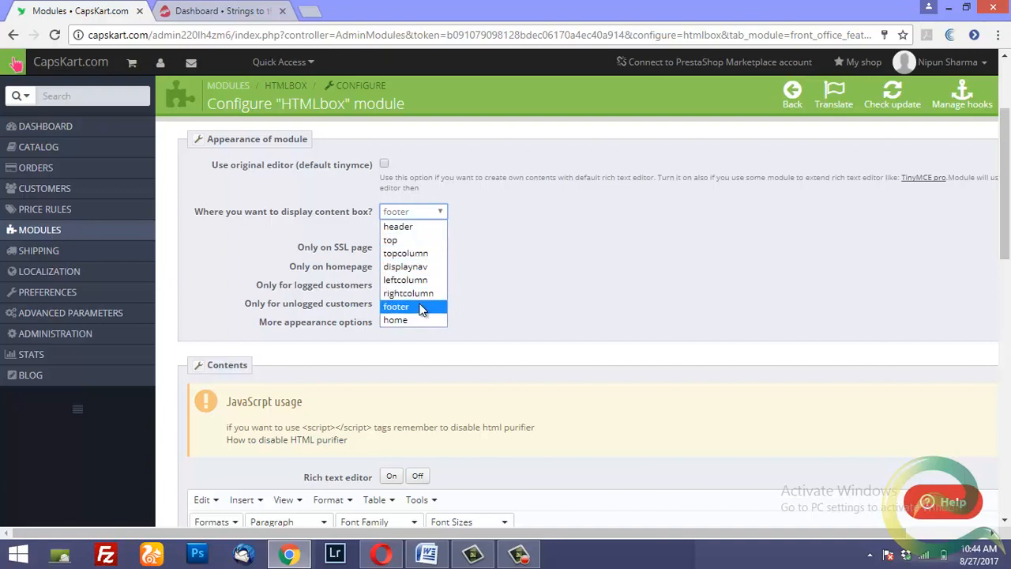
{"action": "left_click", "coordinate": [396, 306]}
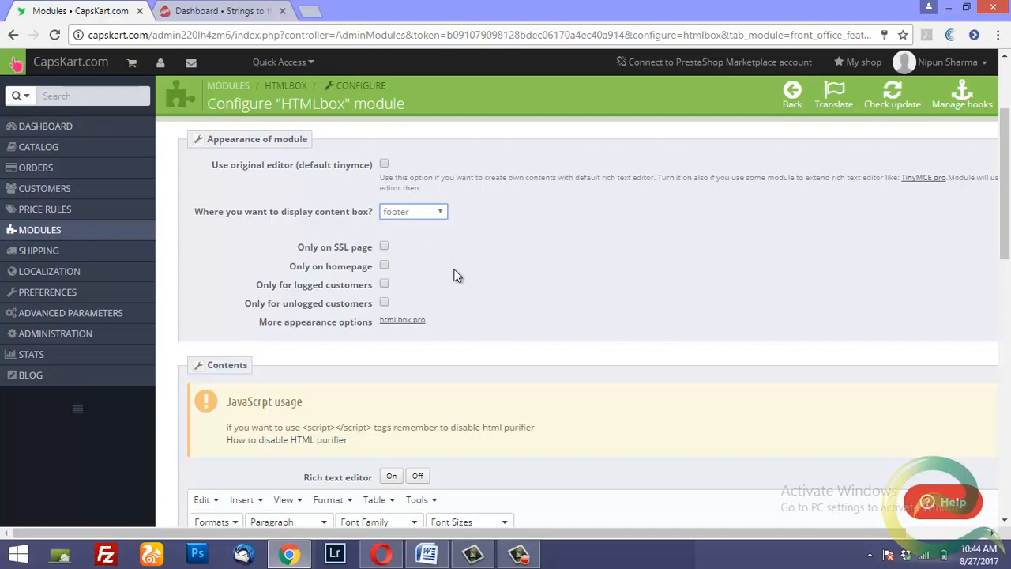
{"action": "scroll", "scroll_direction": "down", "scroll_amount": 3}
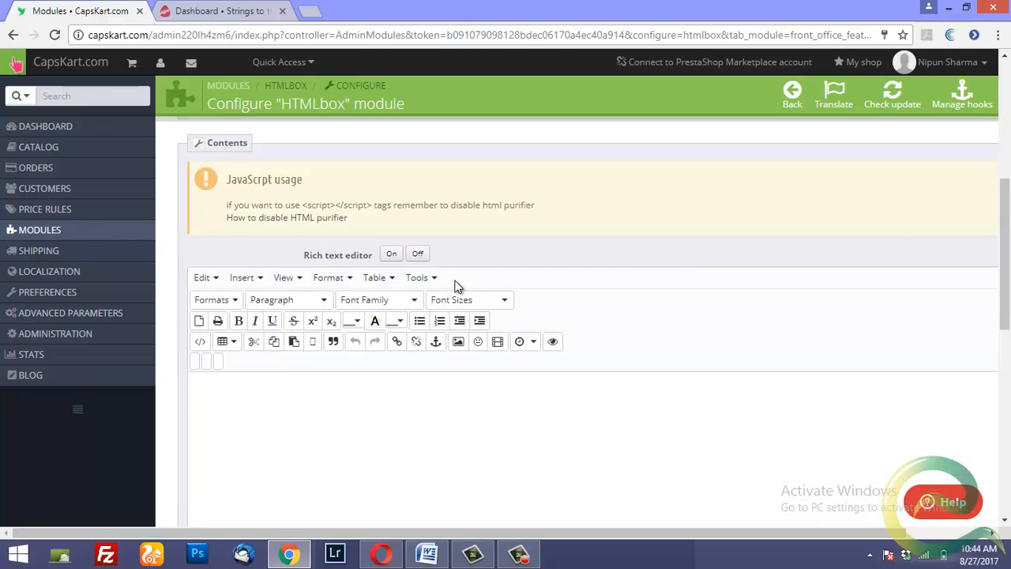
{"action": "scroll", "scroll_direction": "down", "scroll_amount": 3}
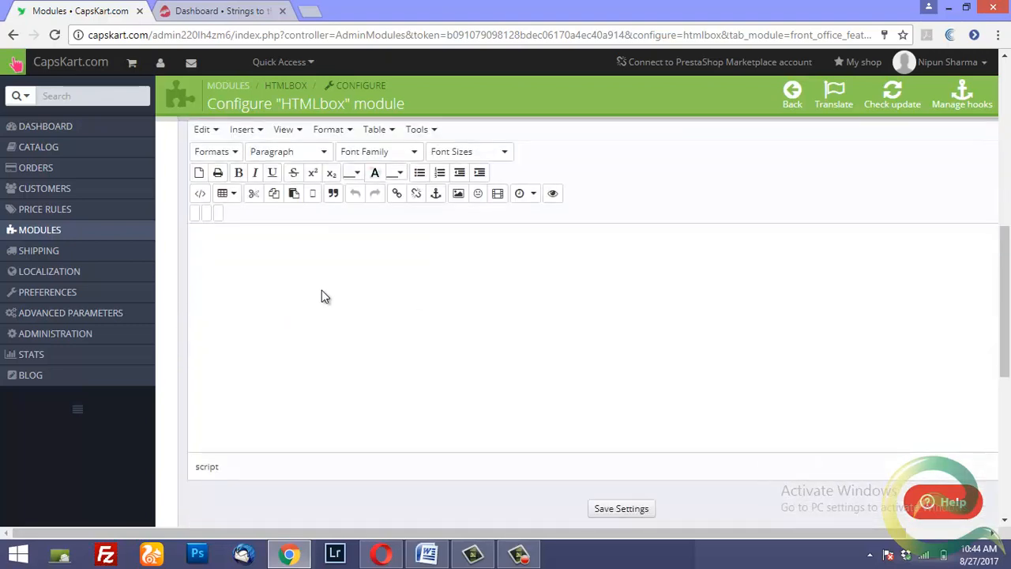
{"action": "mouse_move", "coordinate": [371, 284]}
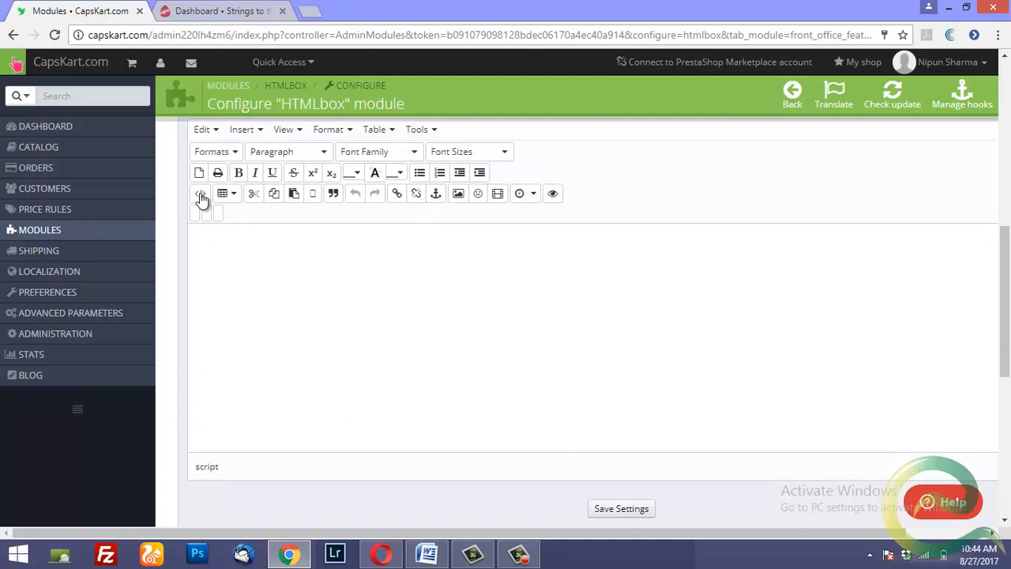
{"action": "left_click", "coordinate": [201, 192]}
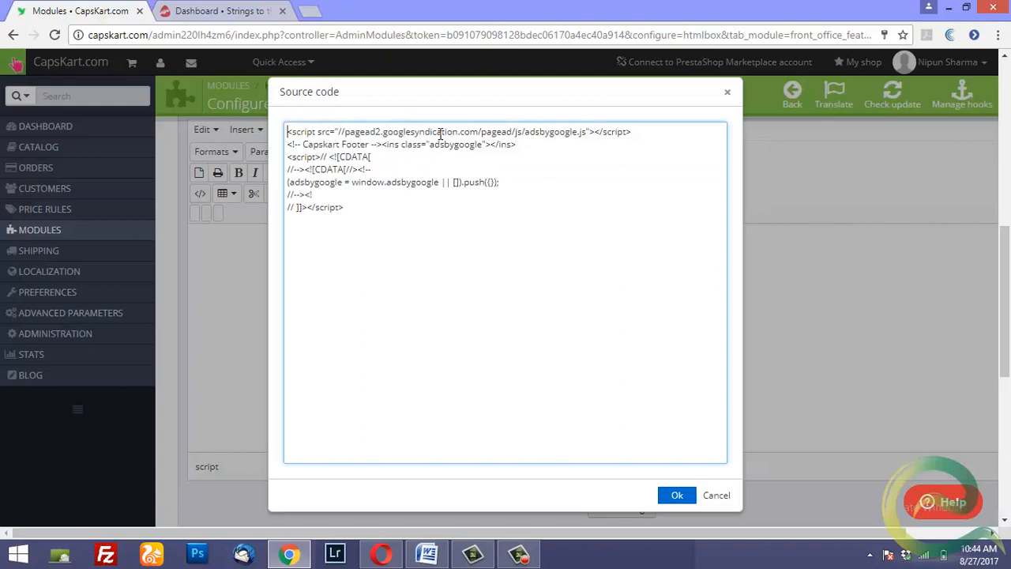
{"action": "mouse_move", "coordinate": [585, 446]}
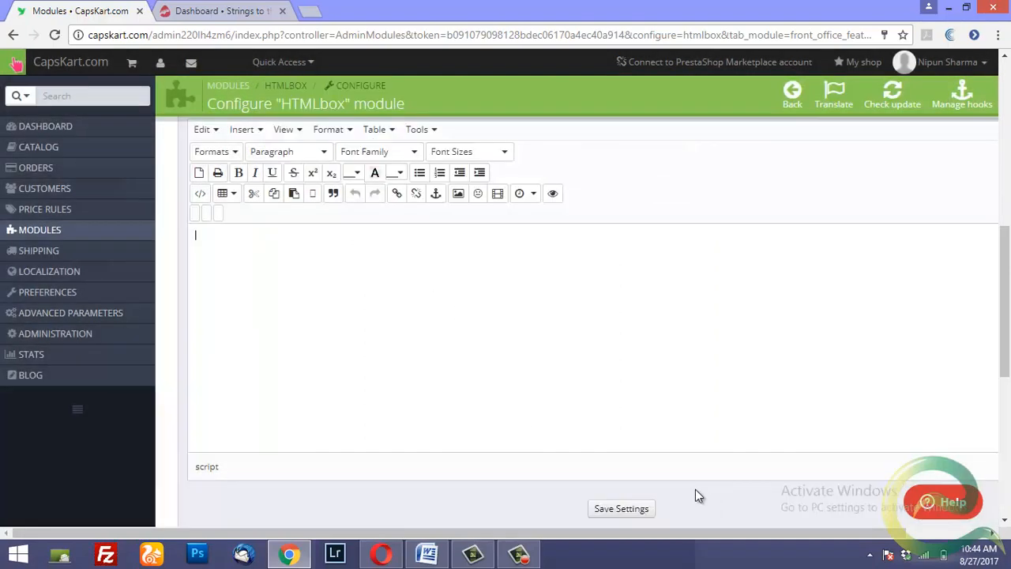
{"action": "scroll", "scroll_direction": "up", "scroll_amount": 3}
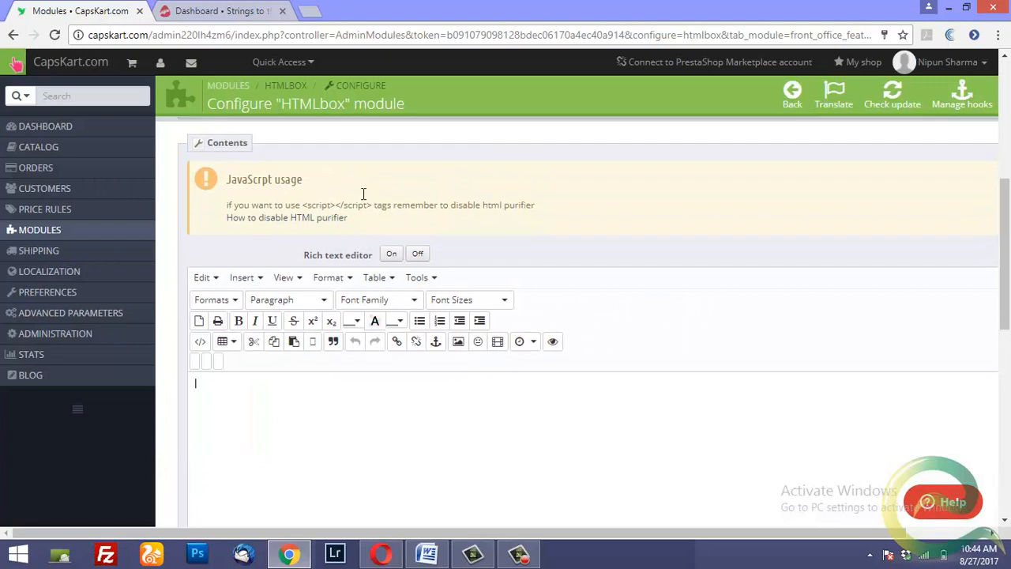
{"action": "mouse_move", "coordinate": [310, 230]}
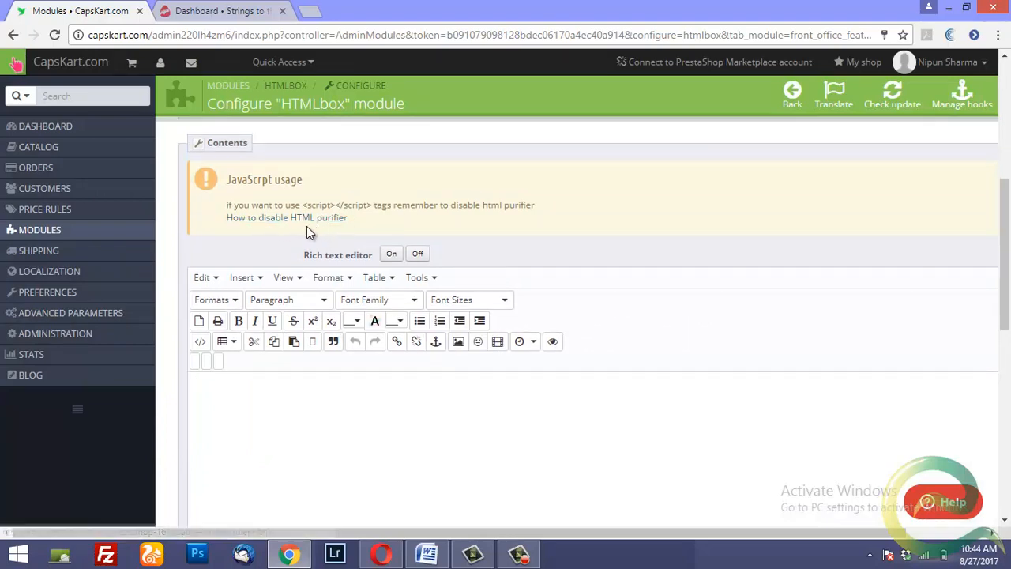
{"action": "mouse_move", "coordinate": [370, 229]}
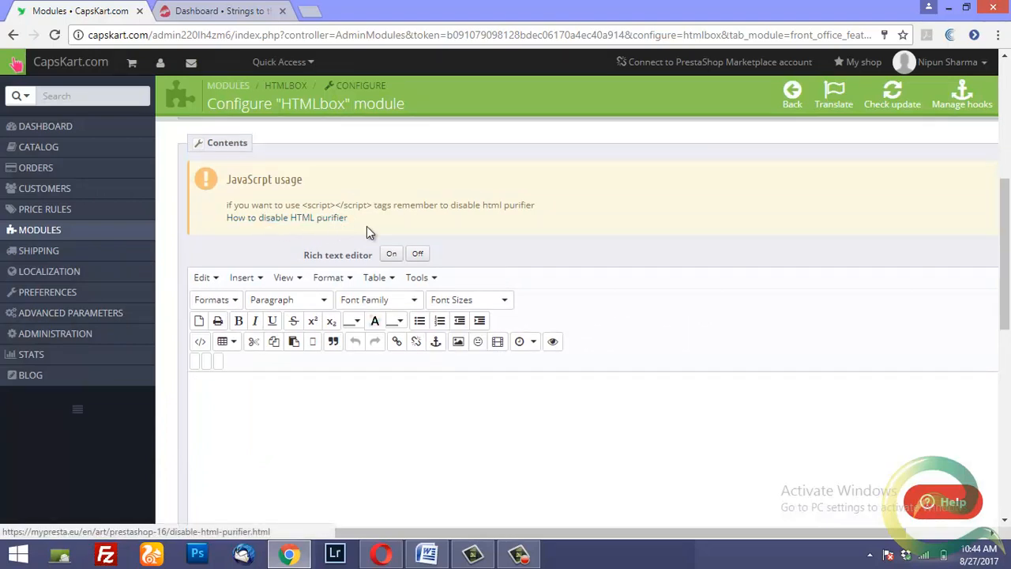
{"action": "mouse_move", "coordinate": [556, 330]}
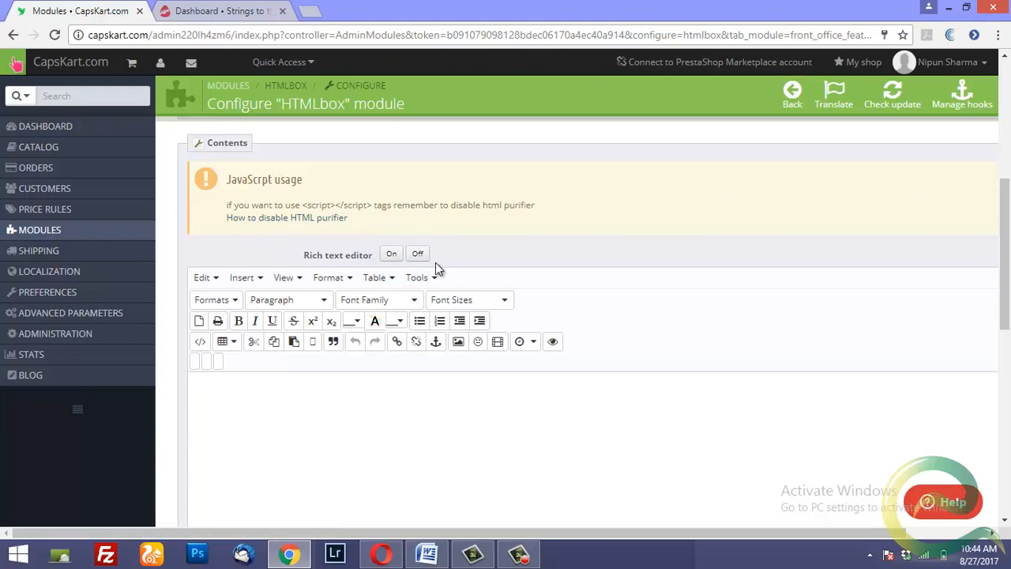
{"action": "scroll", "scroll_direction": "down", "scroll_amount": 3}
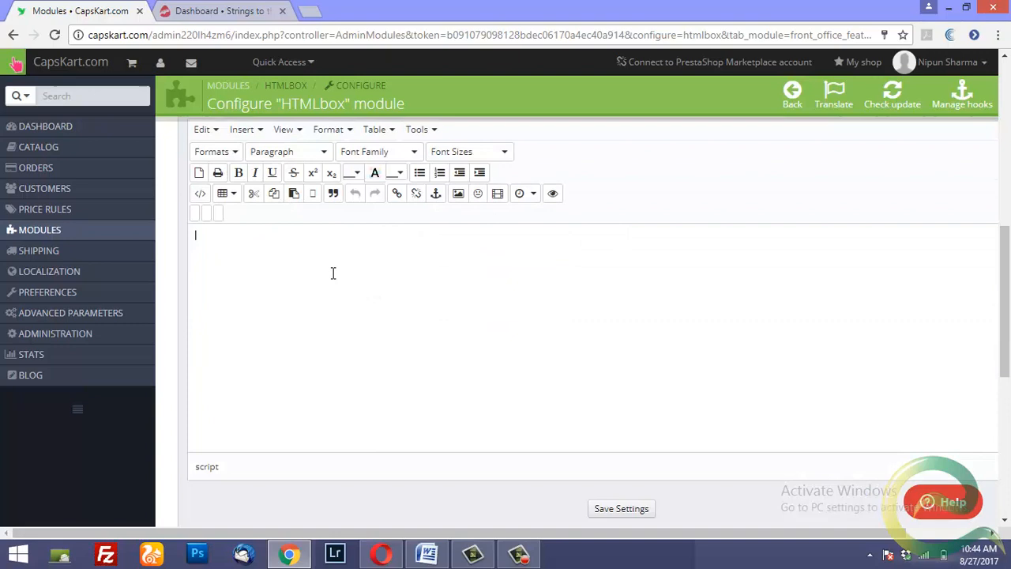
{"action": "mouse_move", "coordinate": [253, 246]}
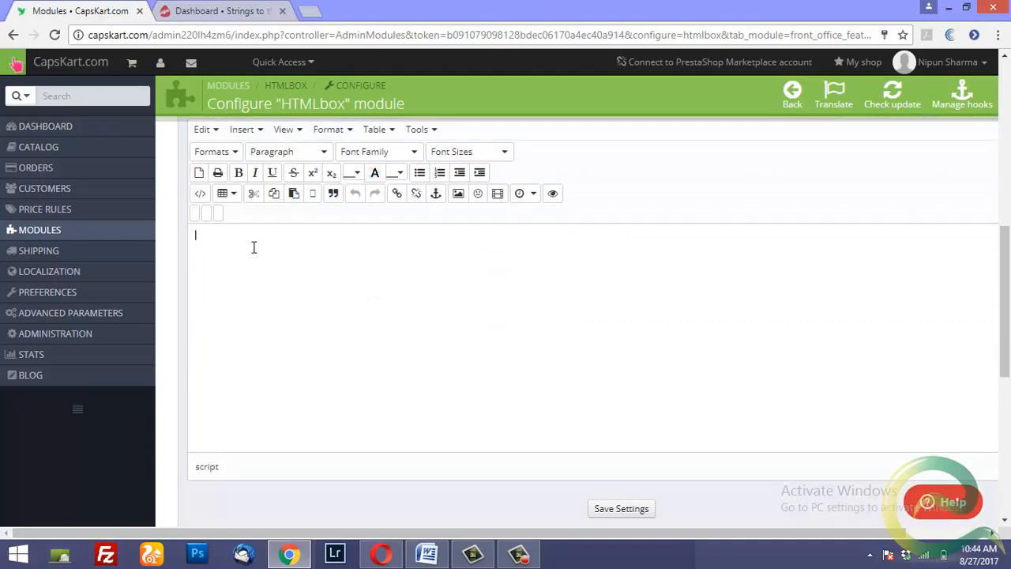
{"action": "scroll", "scroll_direction": "up", "scroll_amount": 3}
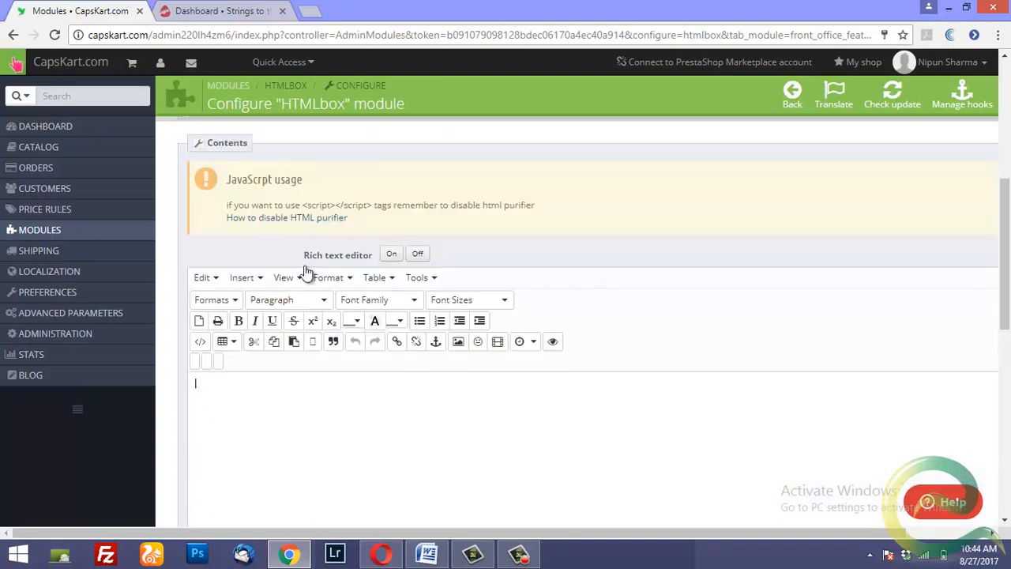
{"action": "scroll", "scroll_direction": "down", "scroll_amount": 3}
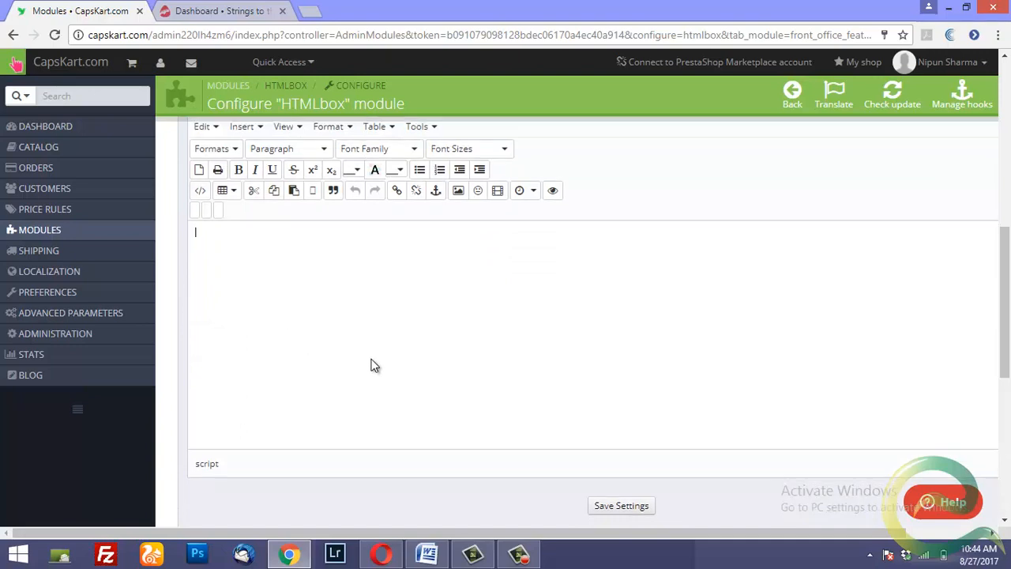
{"action": "scroll", "scroll_direction": "down", "scroll_amount": 3}
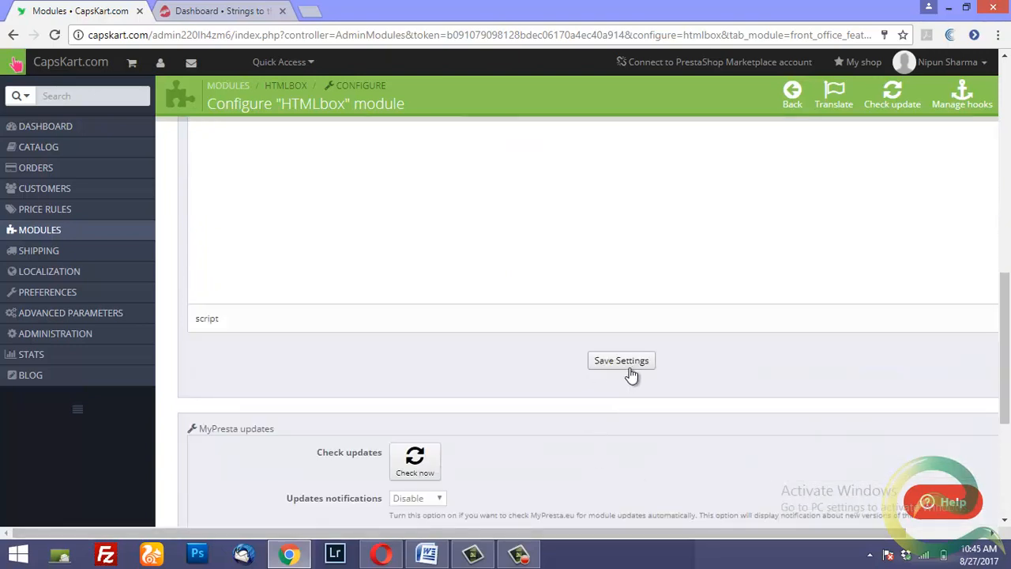
{"action": "scroll", "scroll_direction": "up", "scroll_amount": 3}
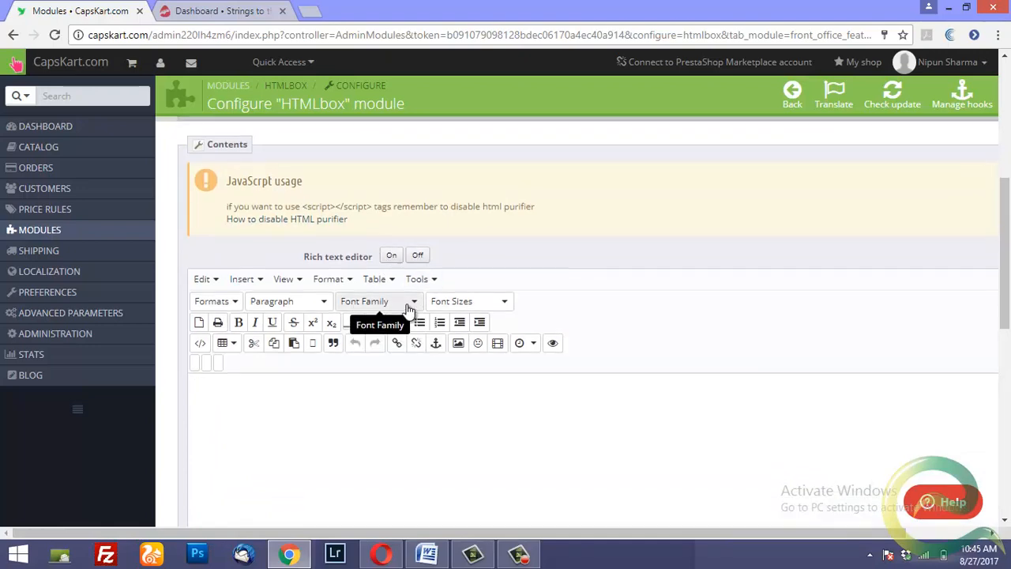
{"action": "scroll", "scroll_direction": "up", "scroll_amount": 3}
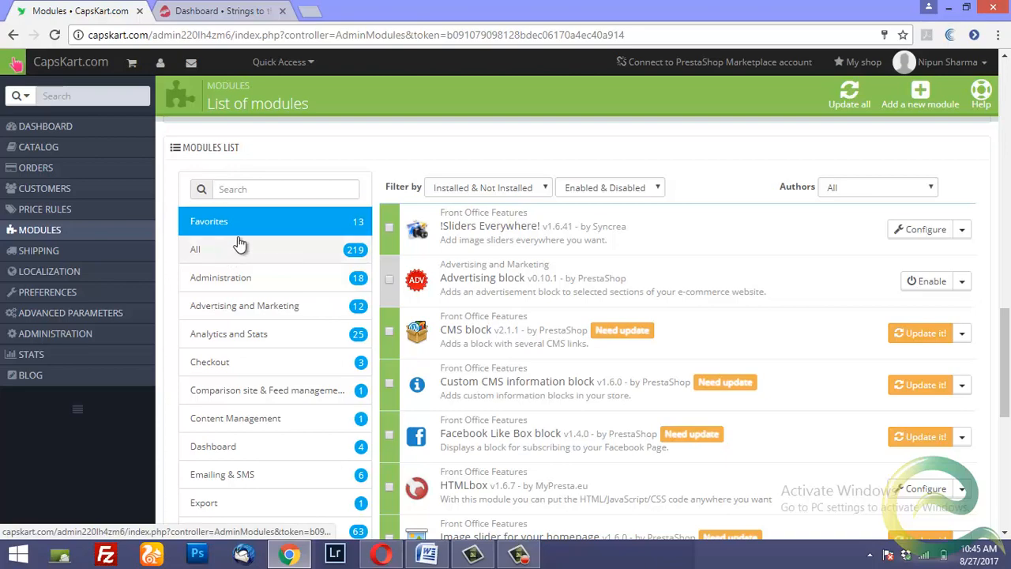
{"action": "mouse_move", "coordinate": [540, 333]}
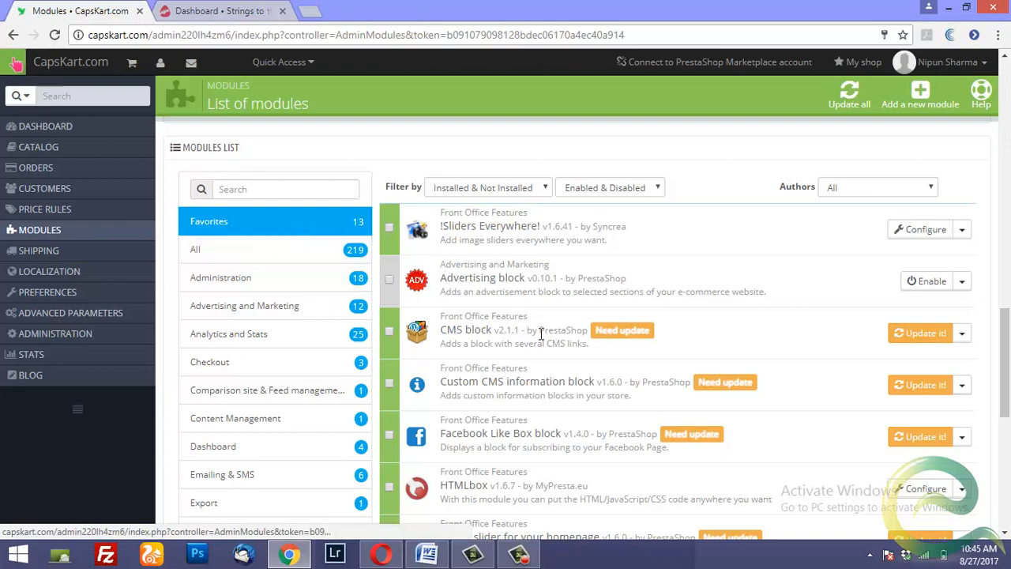
Open the Mack Stores right-side advertise module's Configure page from the module list
{"action": "scroll", "scroll_direction": "down", "scroll_amount": 3}
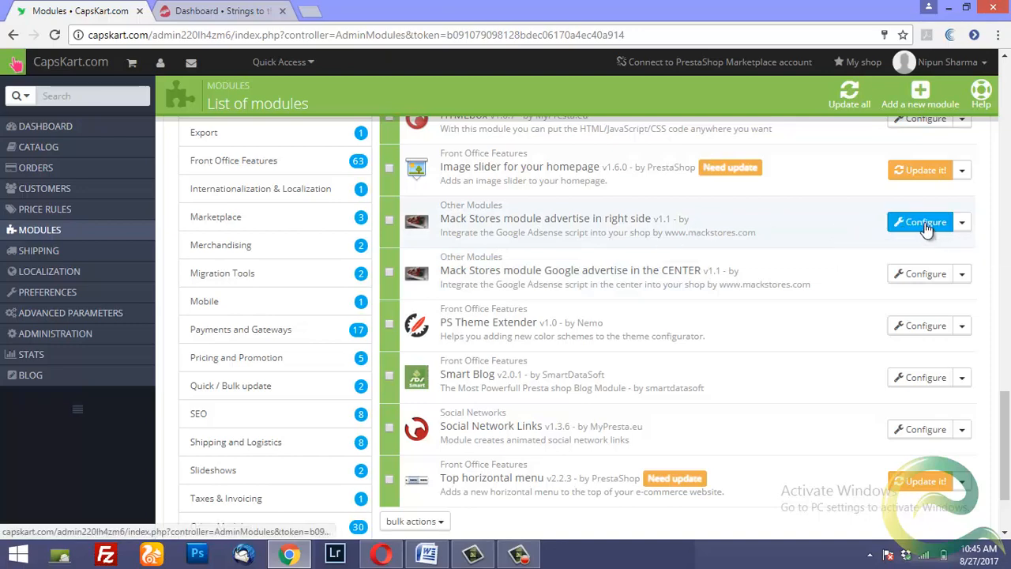
{"action": "left_click", "coordinate": [921, 221]}
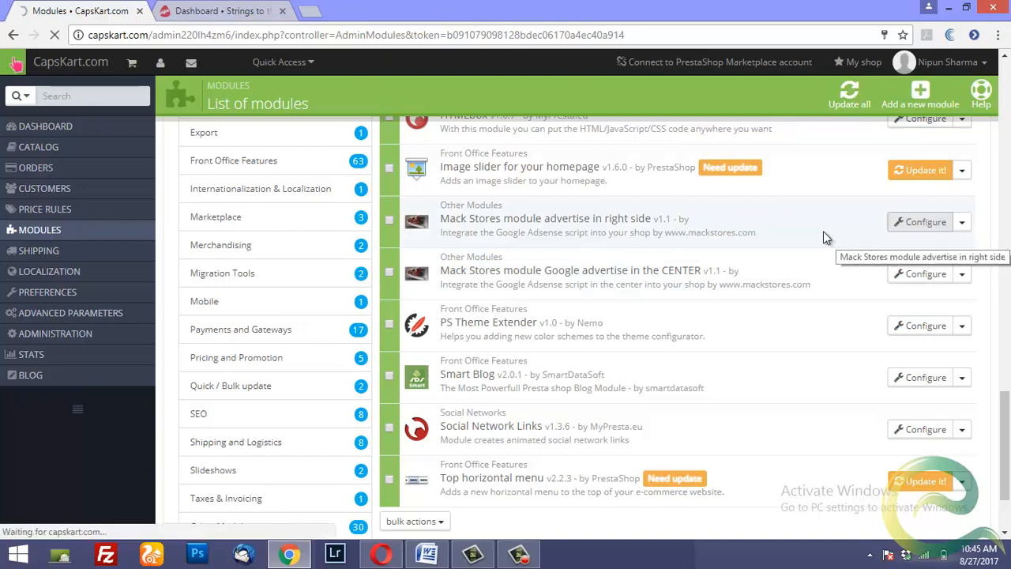
{"action": "mouse_move", "coordinate": [717, 260]}
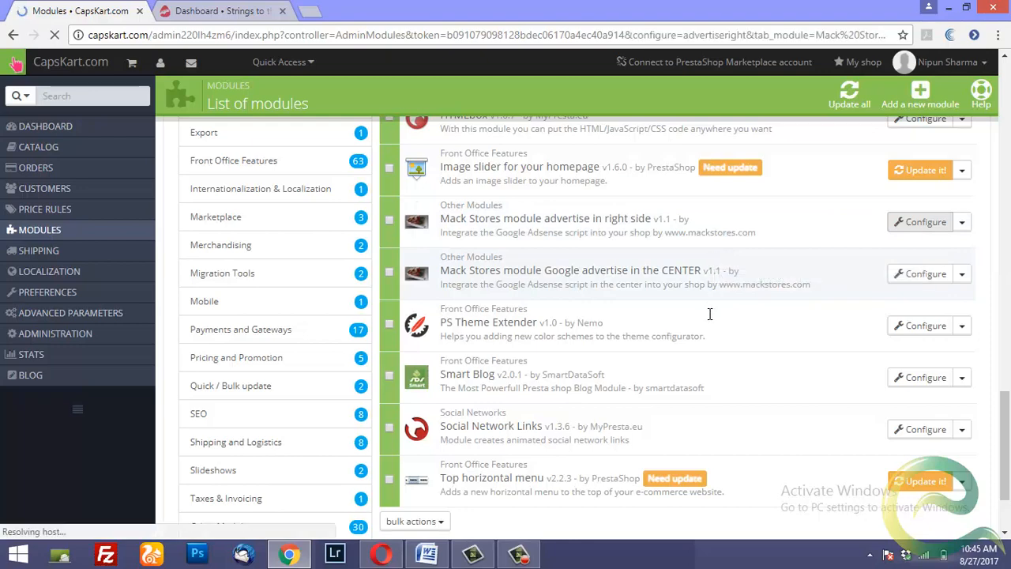
Review the right-side module's Capskart Right AdSense code and its Buy US Coffee label
{"action": "left_click", "coordinate": [921, 221]}
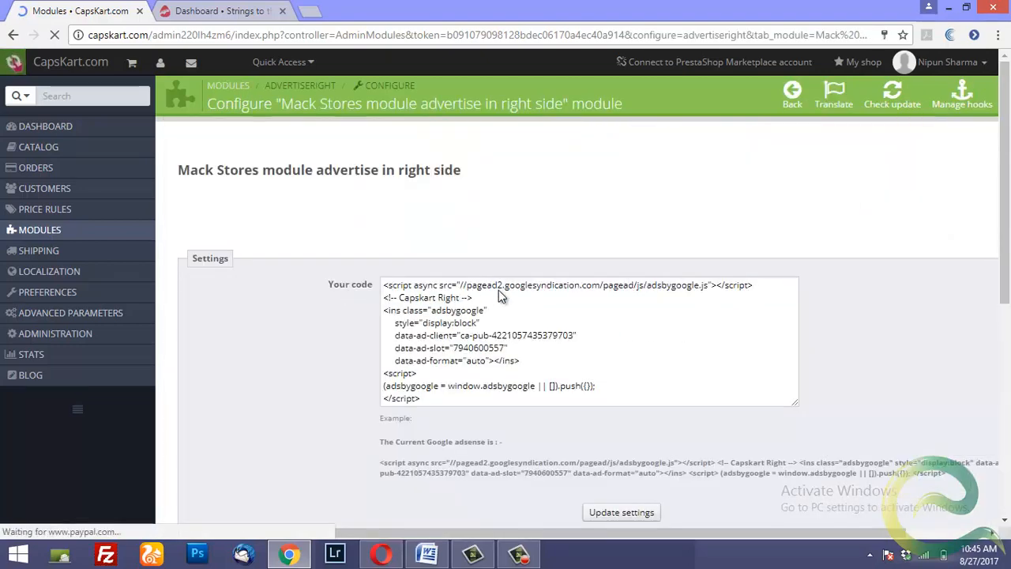
{"action": "scroll", "scroll_direction": "down", "scroll_amount": 3}
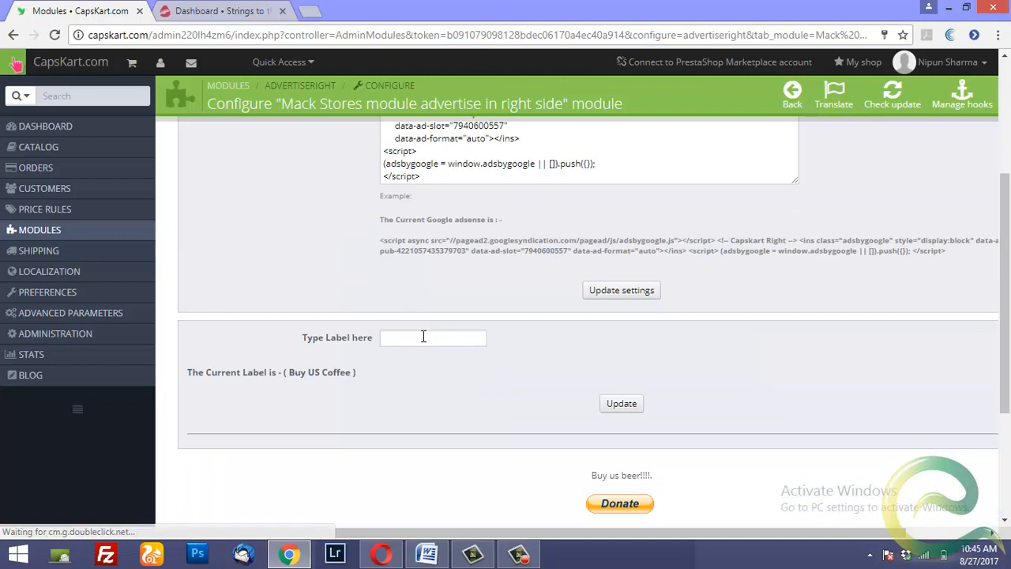
{"action": "mouse_move", "coordinate": [341, 344]}
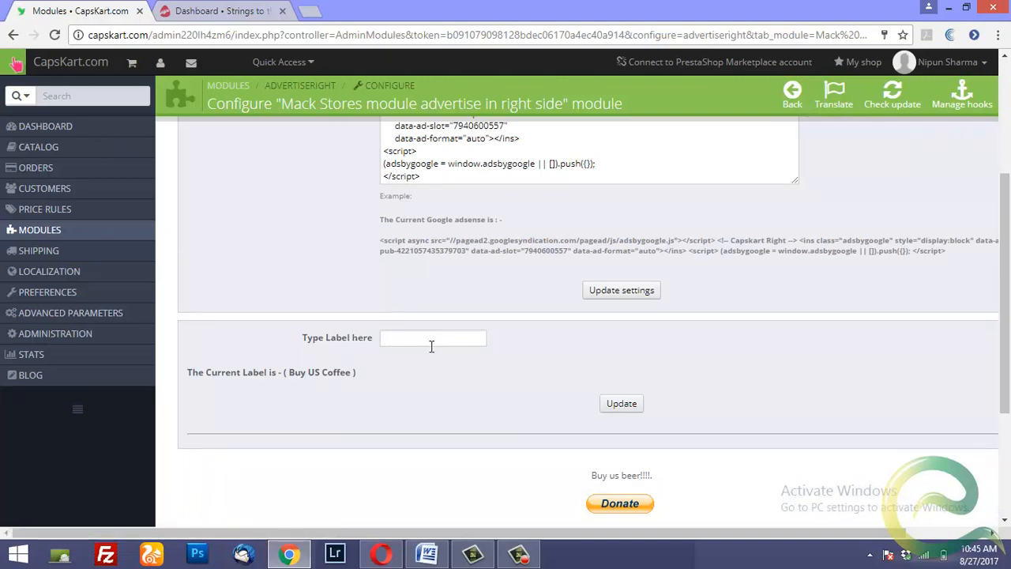
{"action": "mouse_move", "coordinate": [319, 387]}
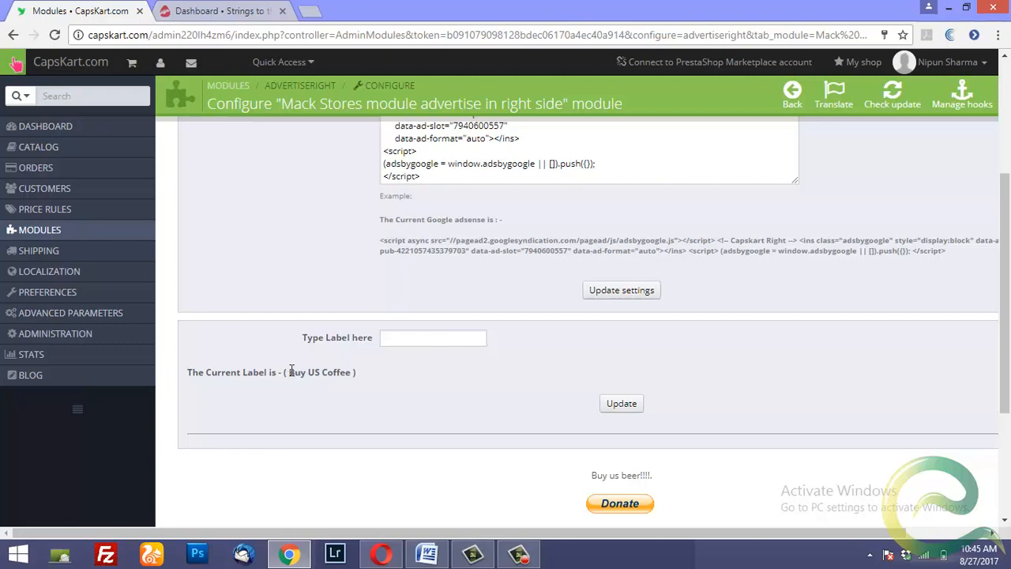
{"action": "mouse_move", "coordinate": [341, 386]}
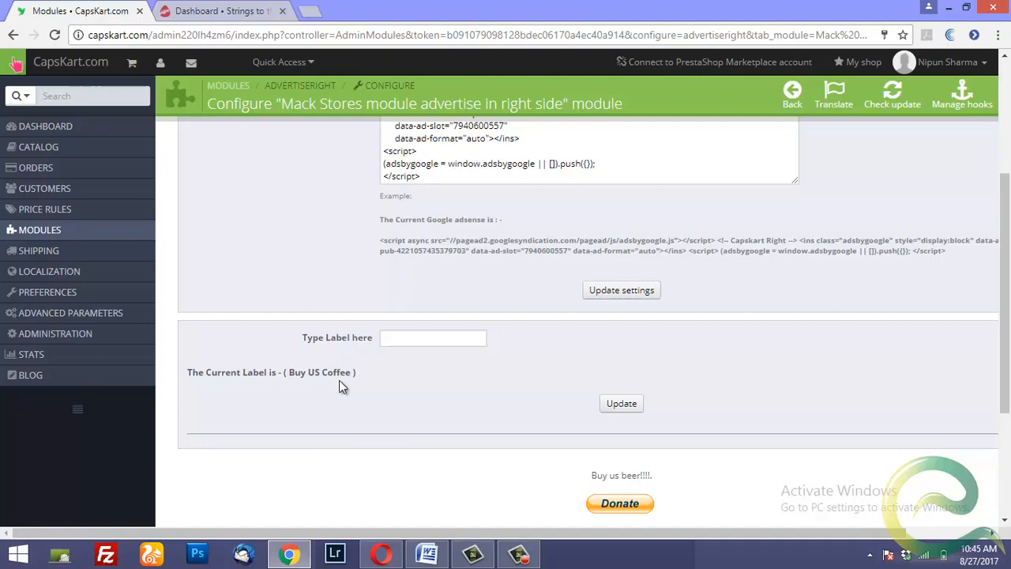
{"action": "mouse_move", "coordinate": [369, 381]}
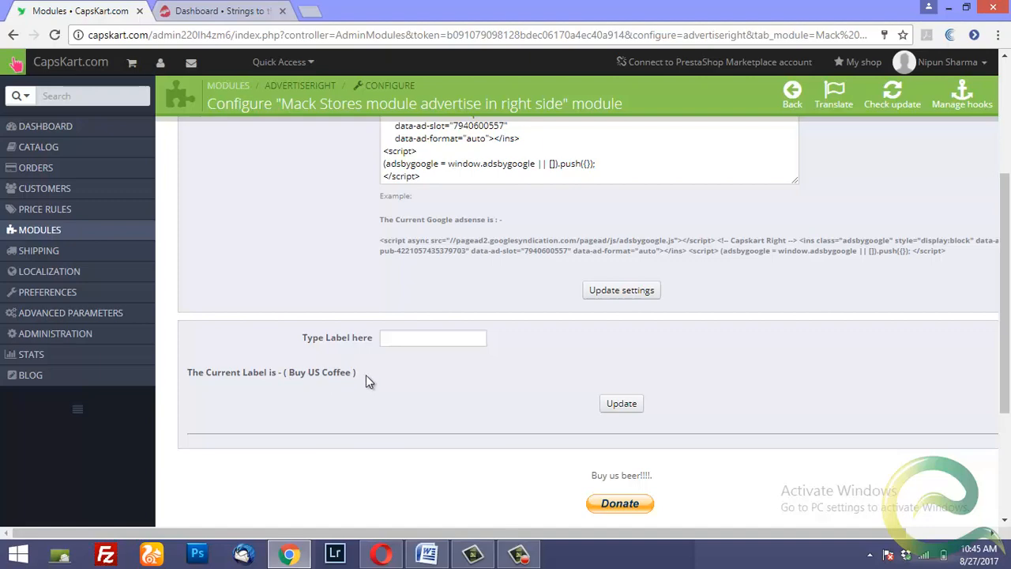
{"action": "scroll", "scroll_direction": "up", "scroll_amount": 3}
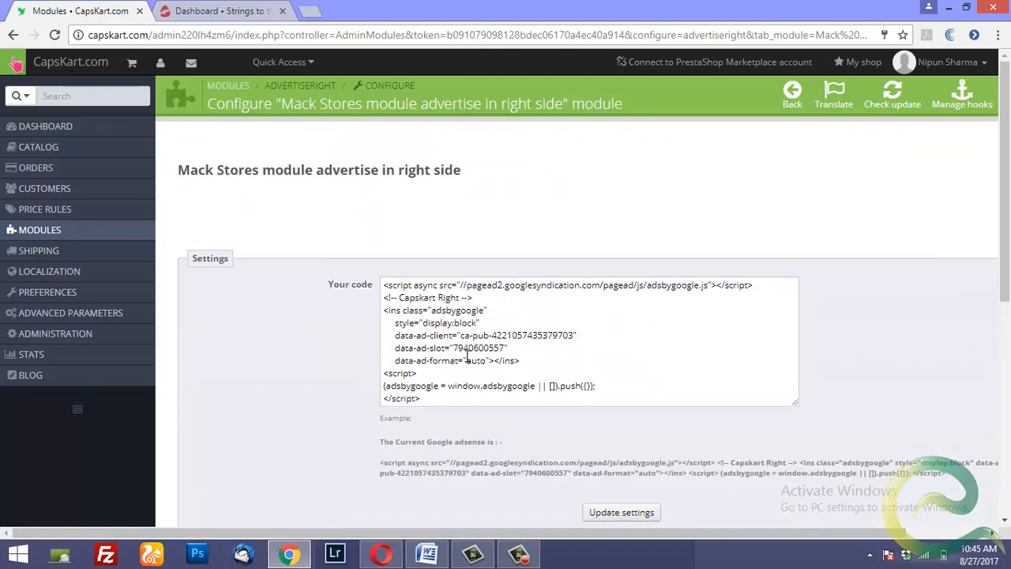
{"action": "scroll", "scroll_direction": "down", "scroll_amount": 3}
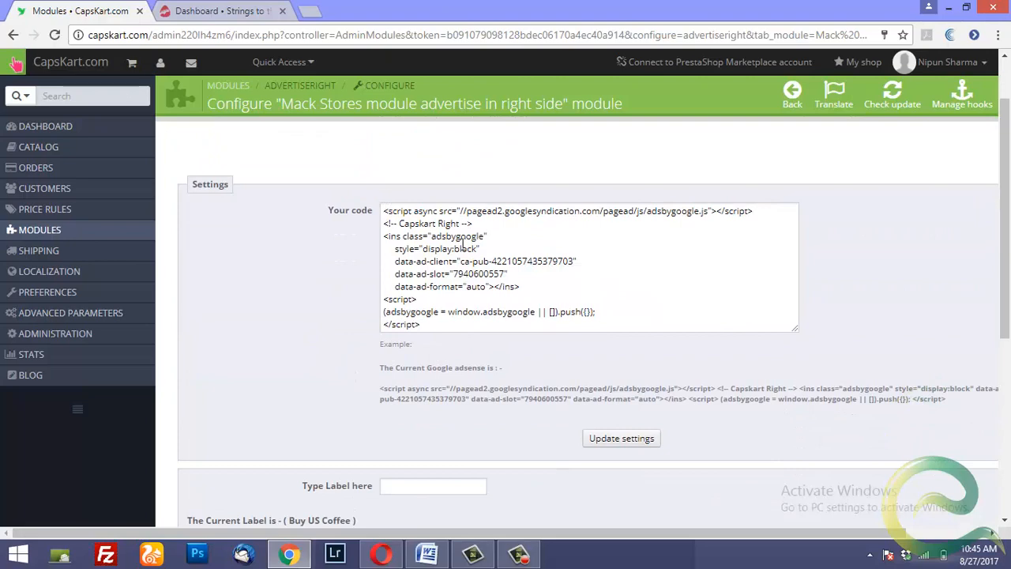
{"action": "scroll", "scroll_direction": "down", "scroll_amount": 3}
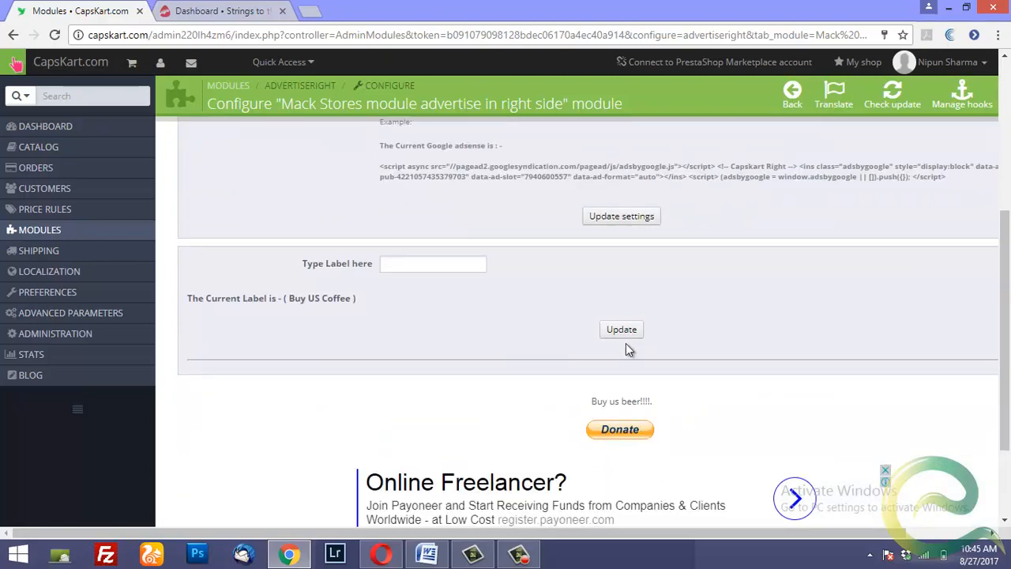
{"action": "scroll", "scroll_direction": "up", "scroll_amount": 3}
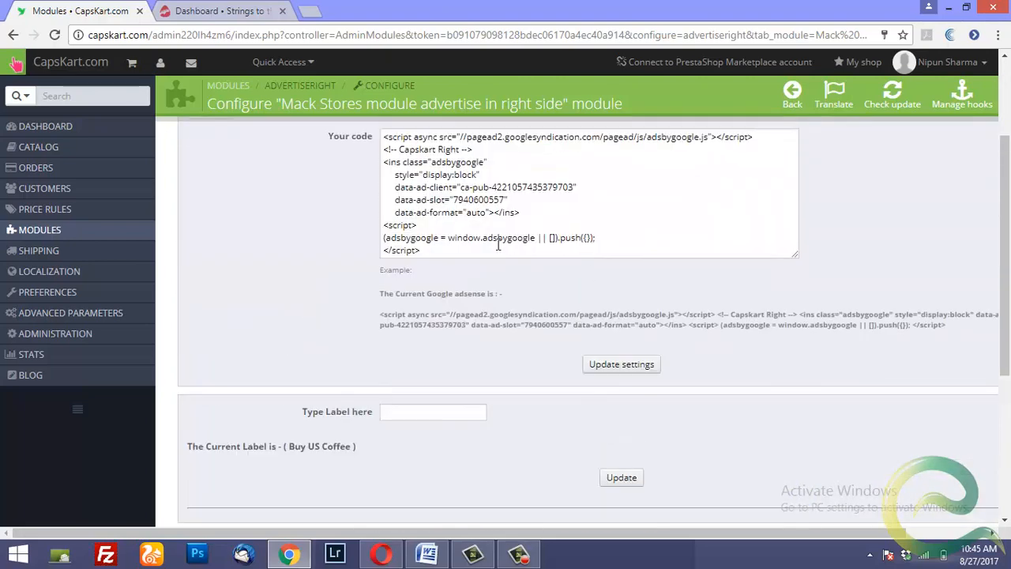
{"action": "scroll", "scroll_direction": "up", "scroll_amount": 3}
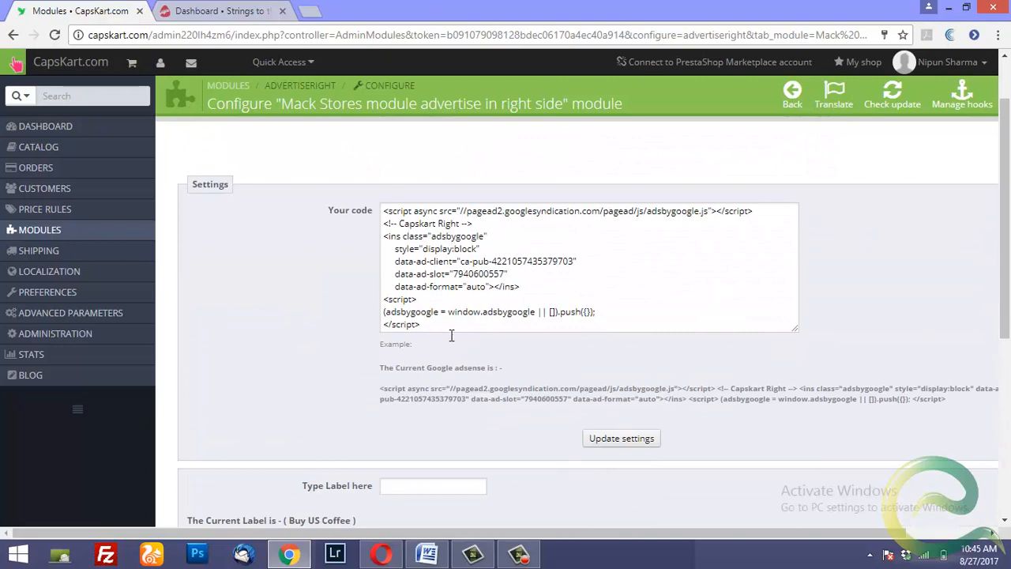
{"action": "mouse_move", "coordinate": [420, 308]}
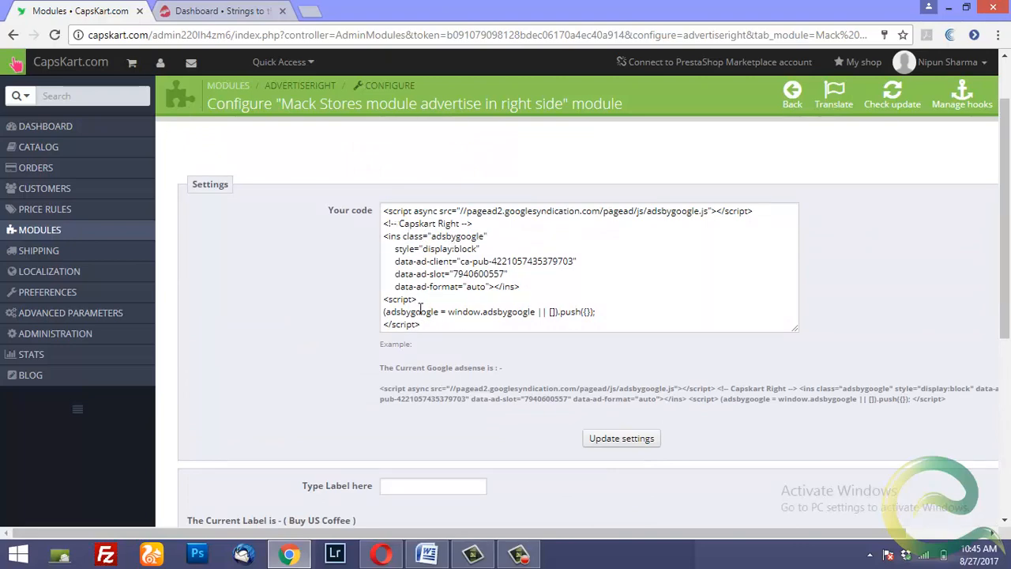
{"action": "scroll", "scroll_direction": "down", "scroll_amount": 3}
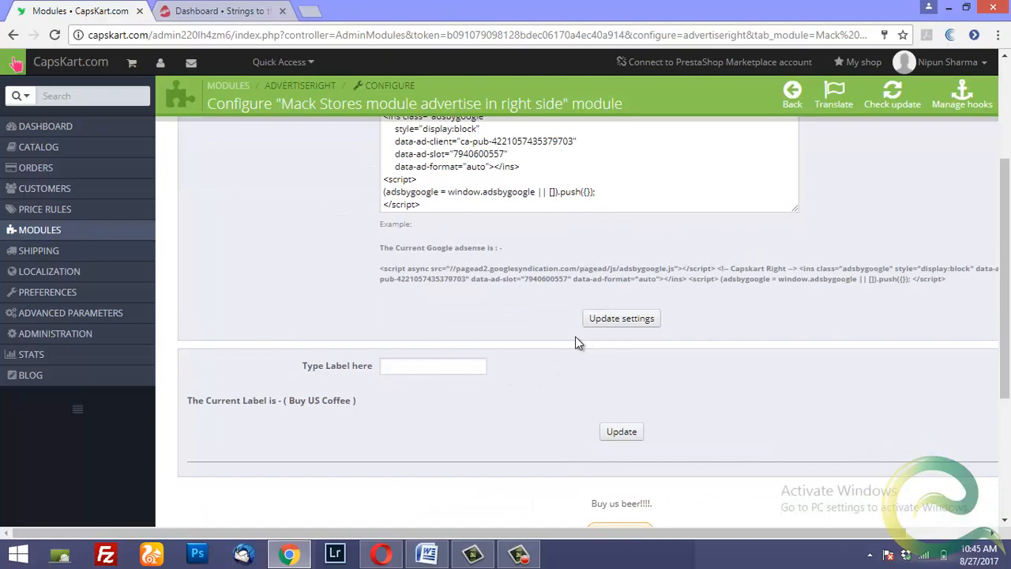
{"action": "scroll", "scroll_direction": "up", "scroll_amount": 3}
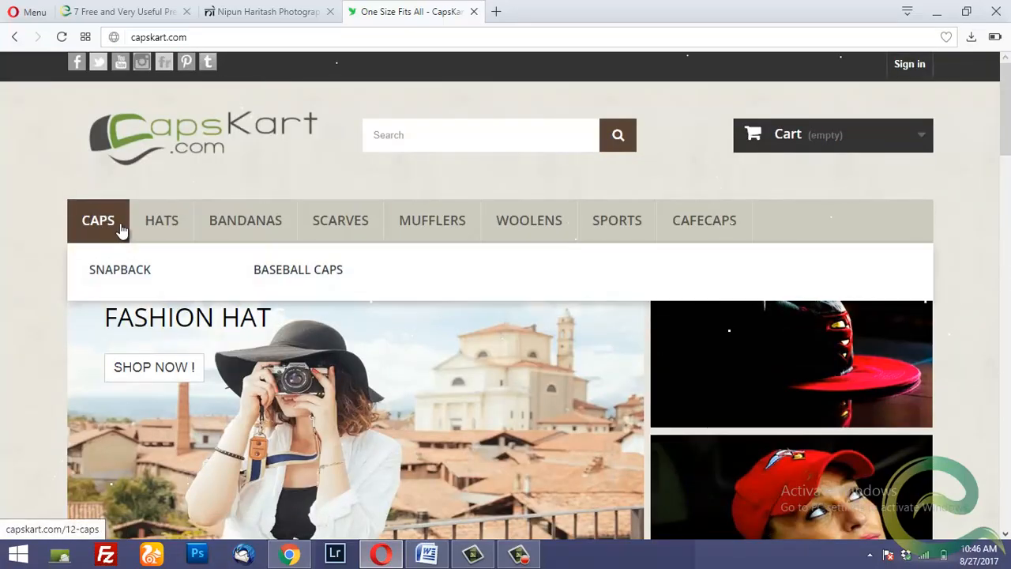
View the CAPS category page with the Buy US Coffee ad in the right column, then return to the back office
{"action": "left_click", "coordinate": [97, 221]}
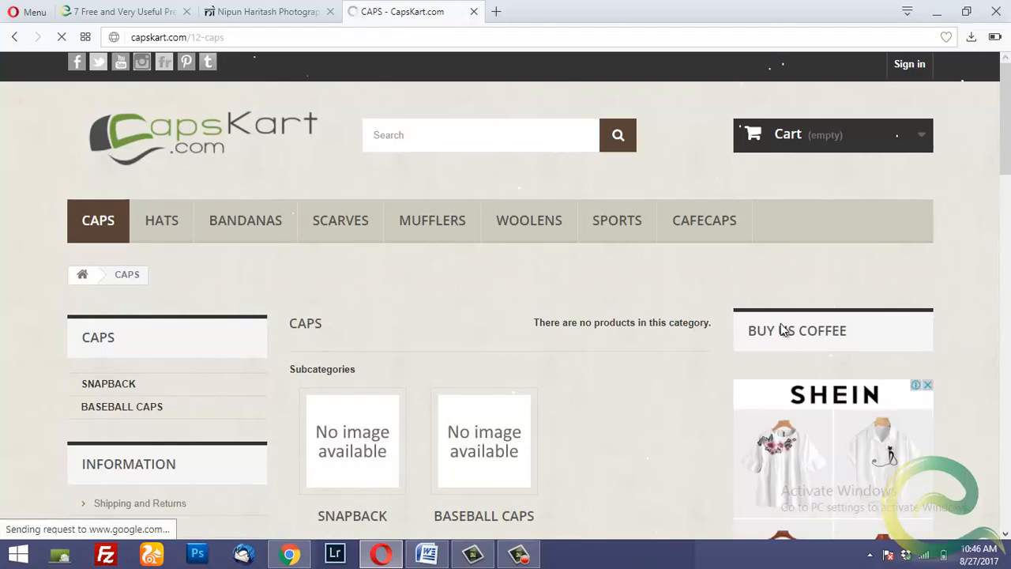
{"action": "scroll", "scroll_direction": "down", "scroll_amount": 3}
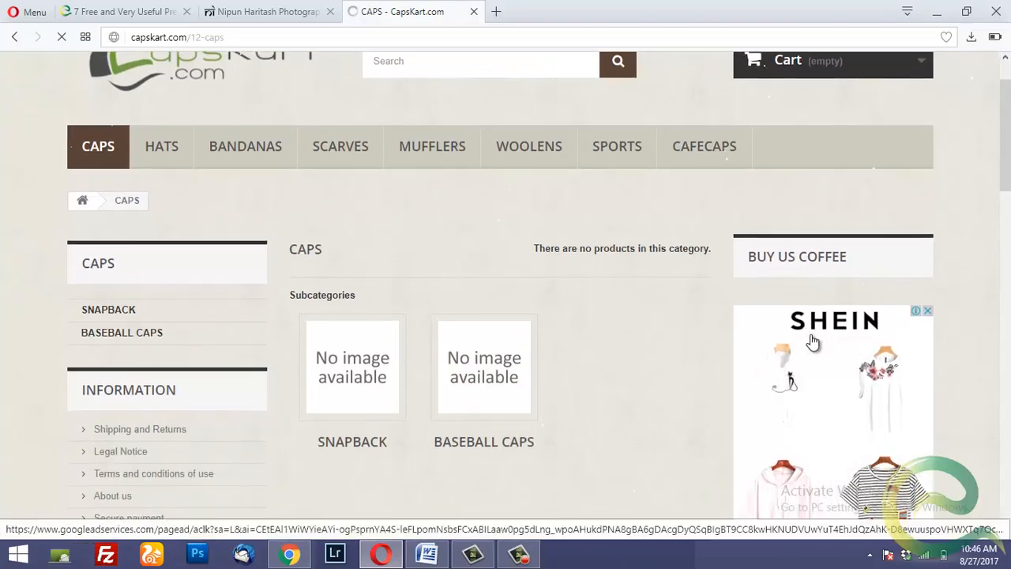
{"action": "scroll", "scroll_direction": "down", "scroll_amount": 3}
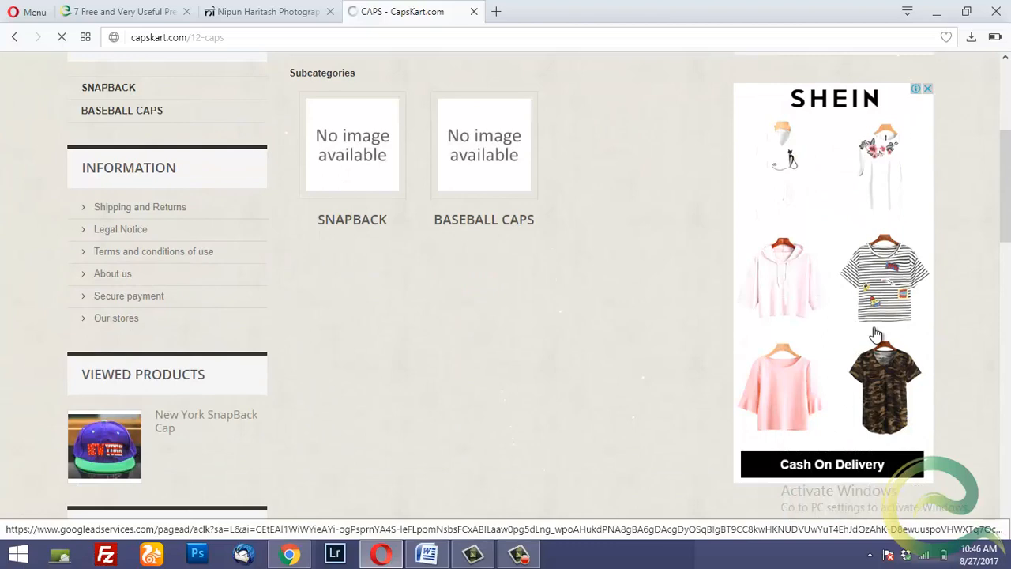
{"action": "mouse_move", "coordinate": [730, 265]}
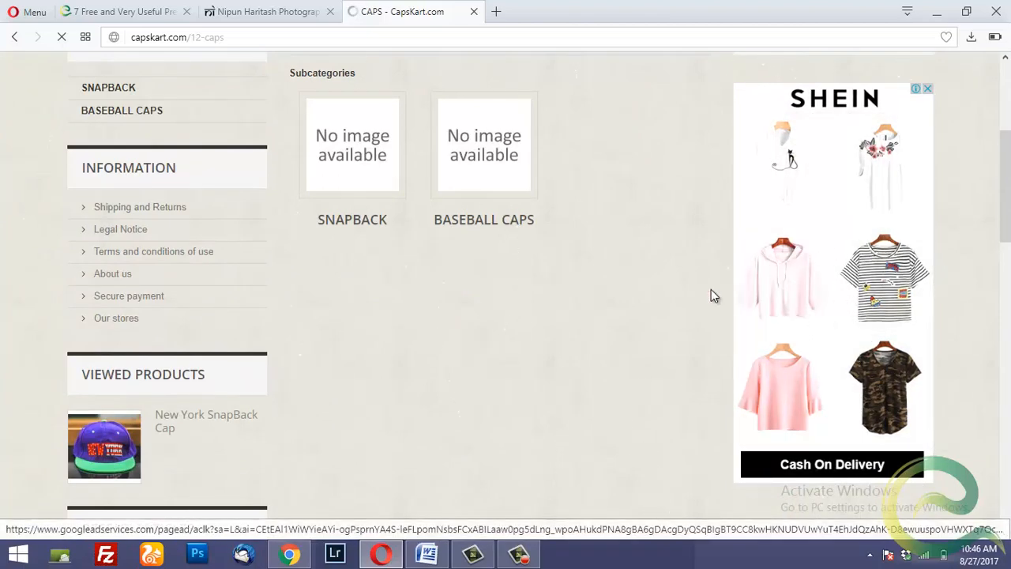
{"action": "left_click", "coordinate": [79, 11]}
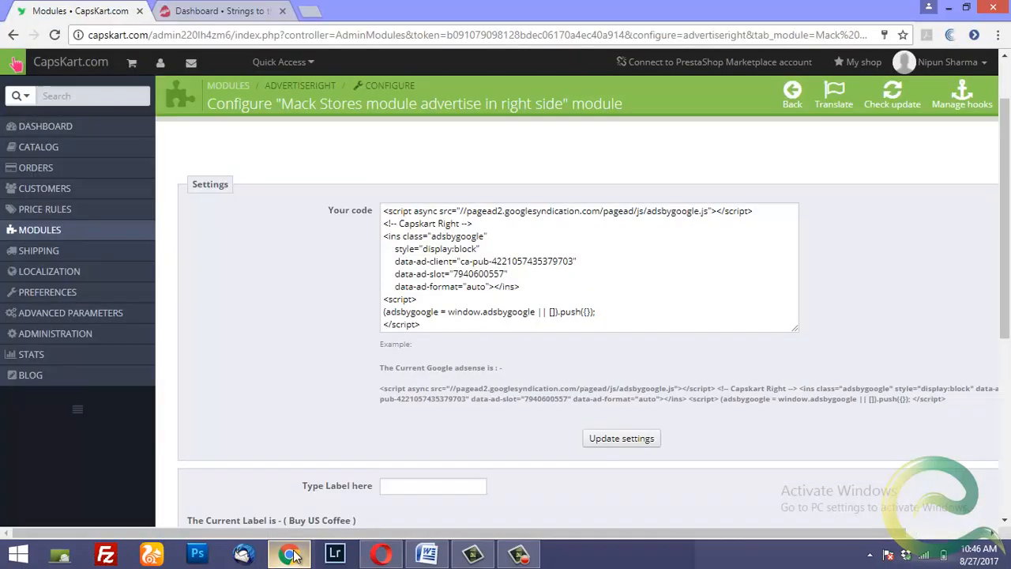
{"action": "mouse_move", "coordinate": [367, 139]}
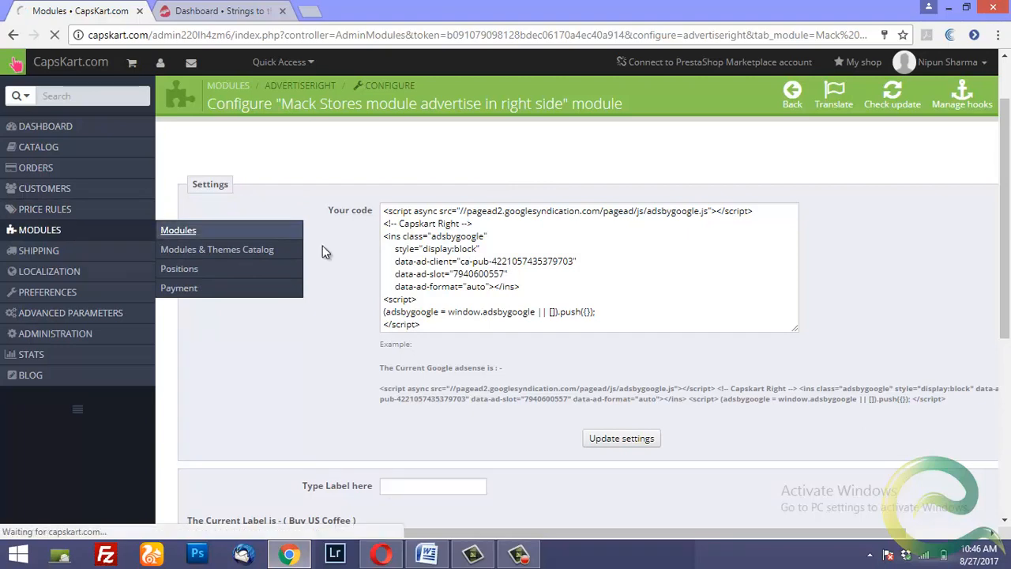
From the Modules list, open the Google advertise in the CENTER module's Configure page
{"action": "left_click", "coordinate": [177, 231]}
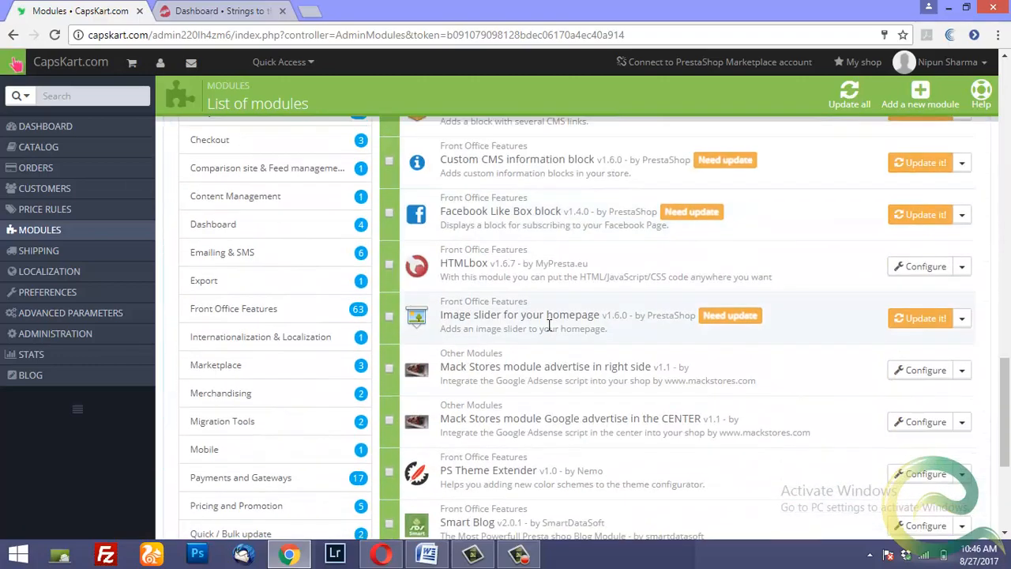
{"action": "scroll", "scroll_direction": "down", "scroll_amount": 3}
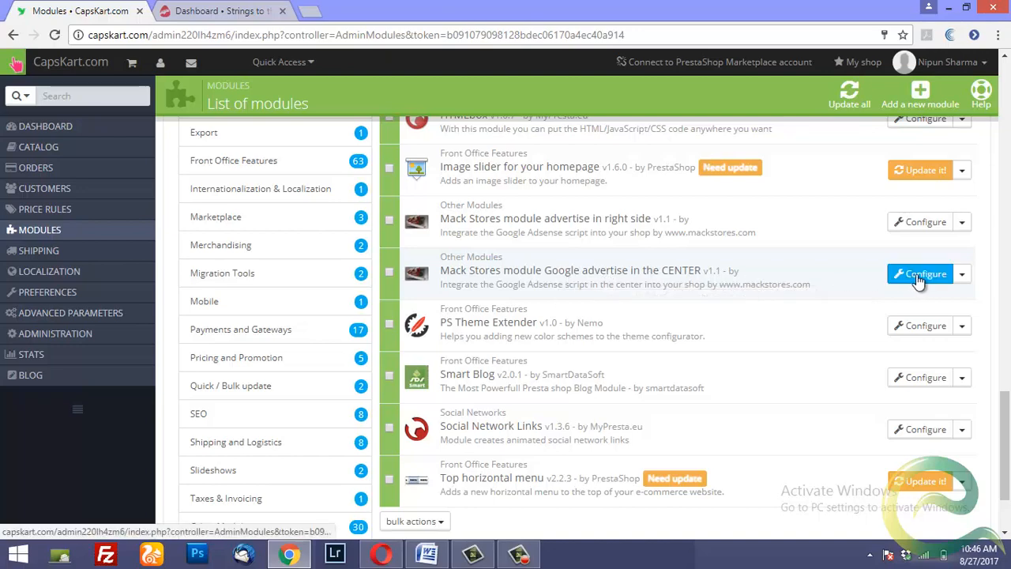
{"action": "left_click", "coordinate": [919, 274]}
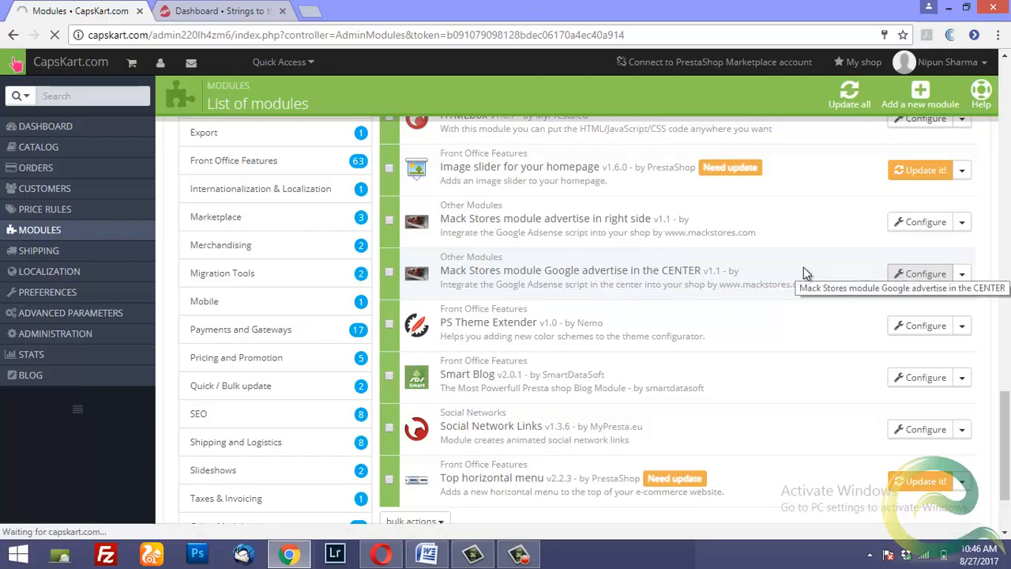
{"action": "left_click", "coordinate": [920, 273]}
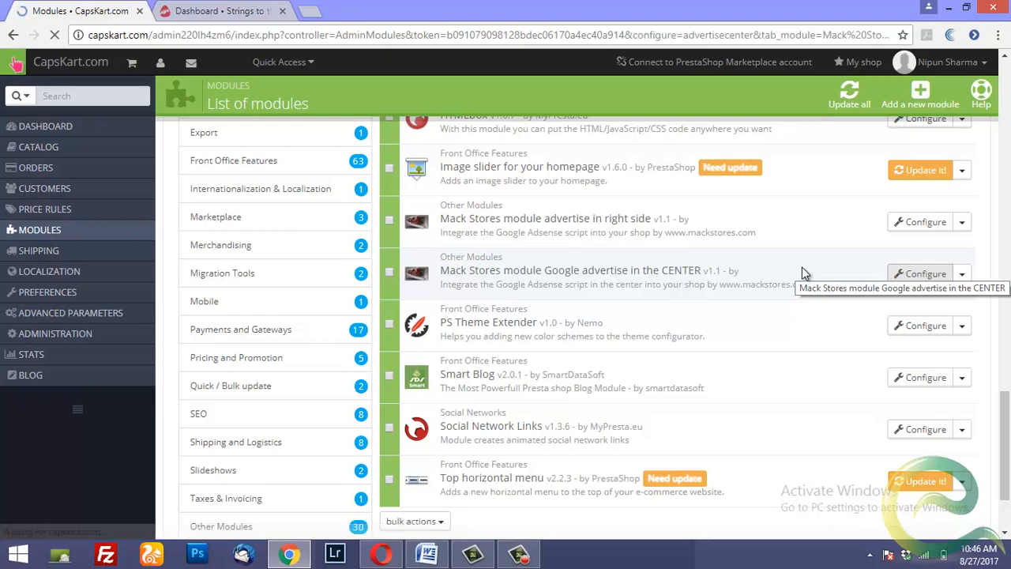
Review the CENTER module's Capskart Home AdSense code and its Buy us Beer label
{"action": "left_click", "coordinate": [919, 273]}
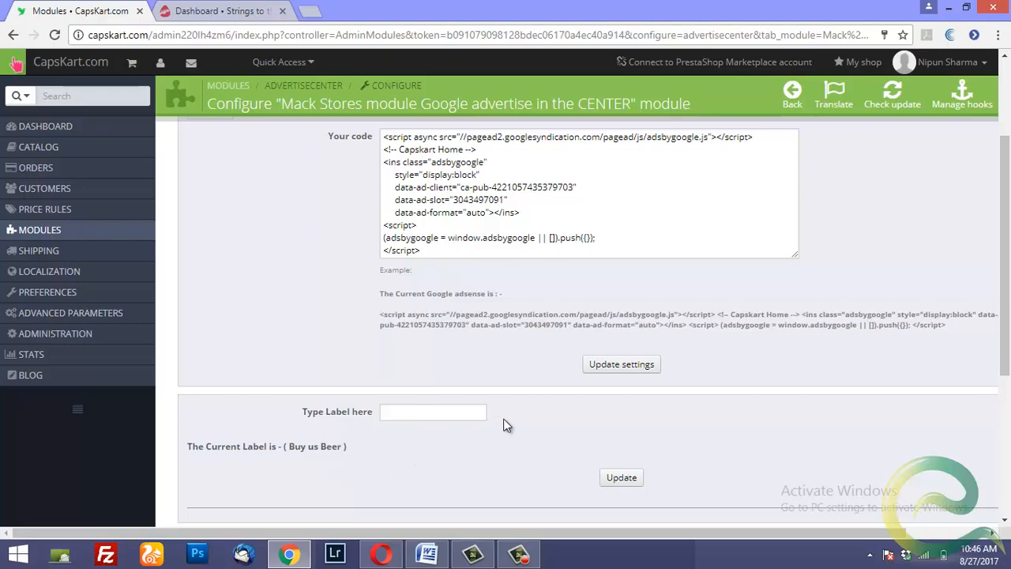
{"action": "scroll", "scroll_direction": "up", "scroll_amount": 3}
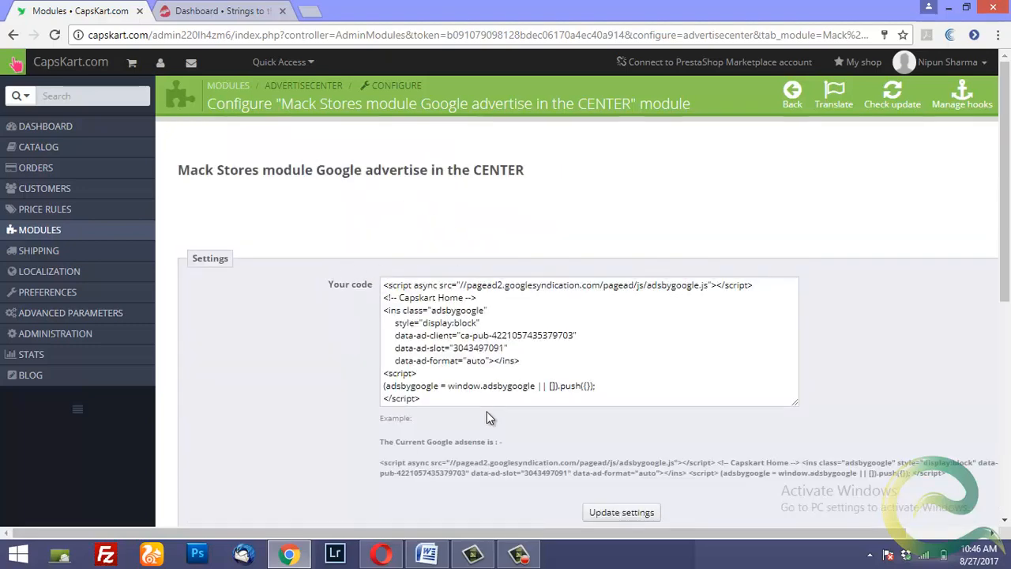
{"action": "mouse_move", "coordinate": [452, 385]}
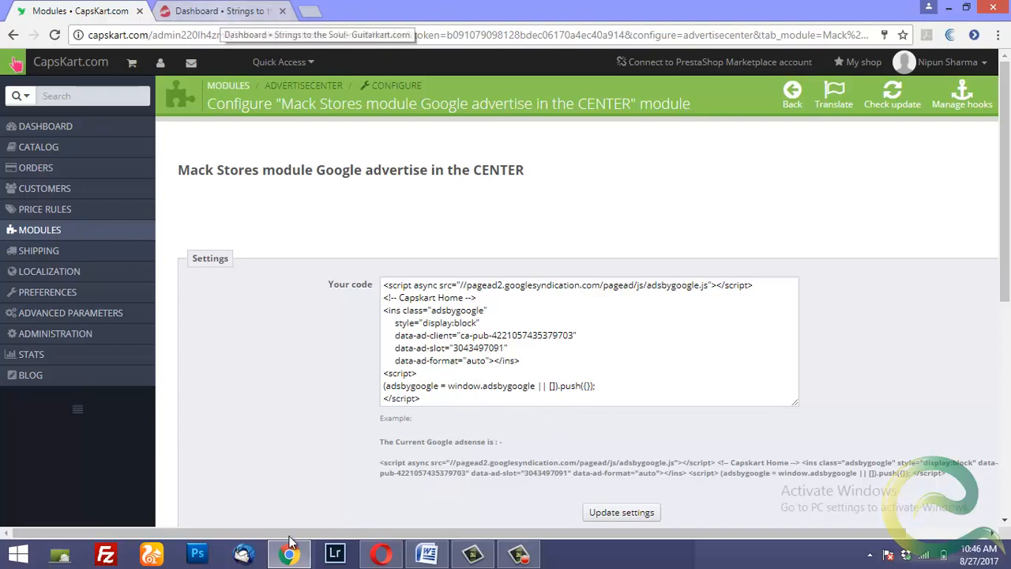
{"action": "mouse_move", "coordinate": [426, 553]}
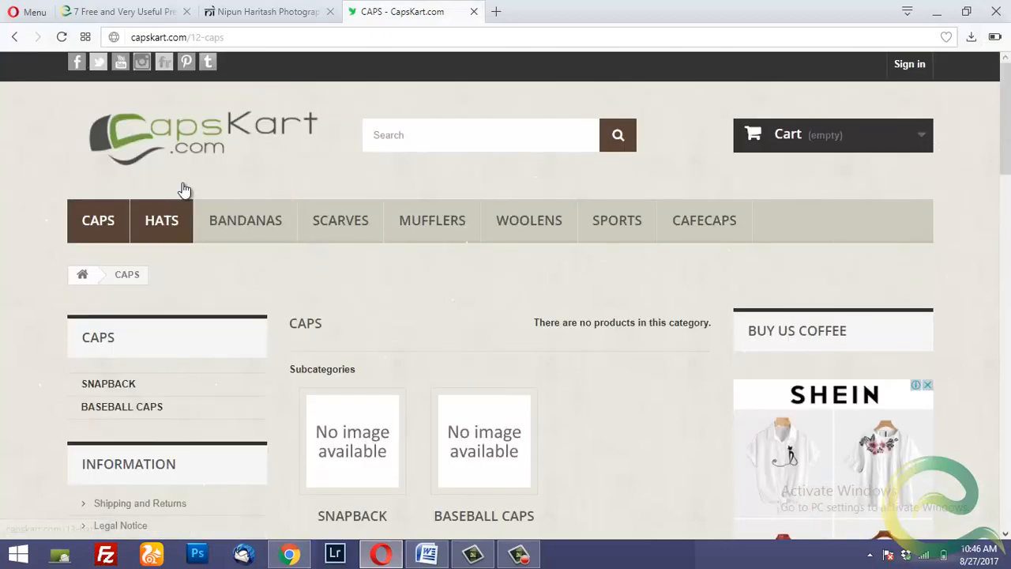
{"action": "left_click", "coordinate": [180, 136]}
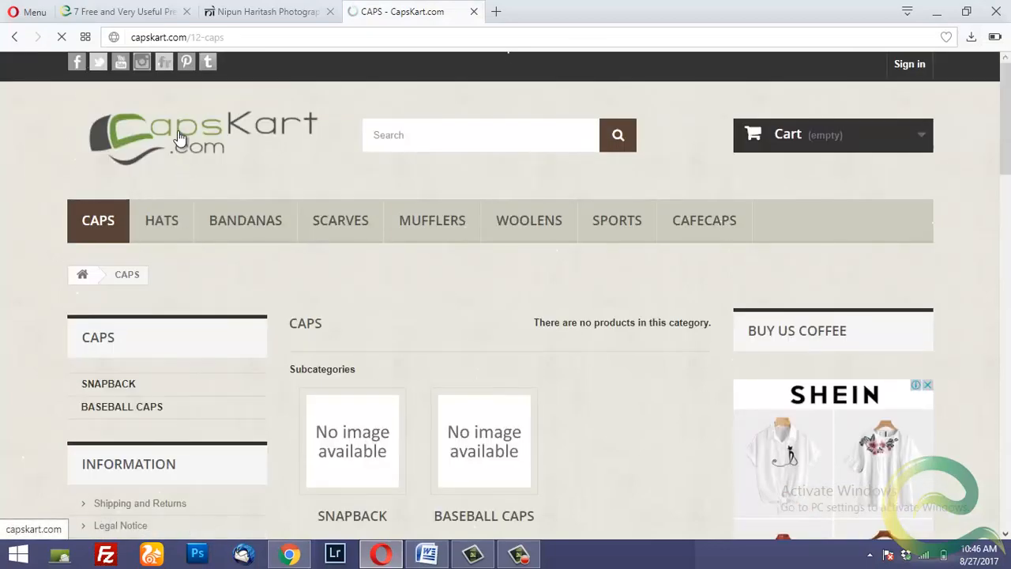
{"action": "left_click", "coordinate": [177, 134]}
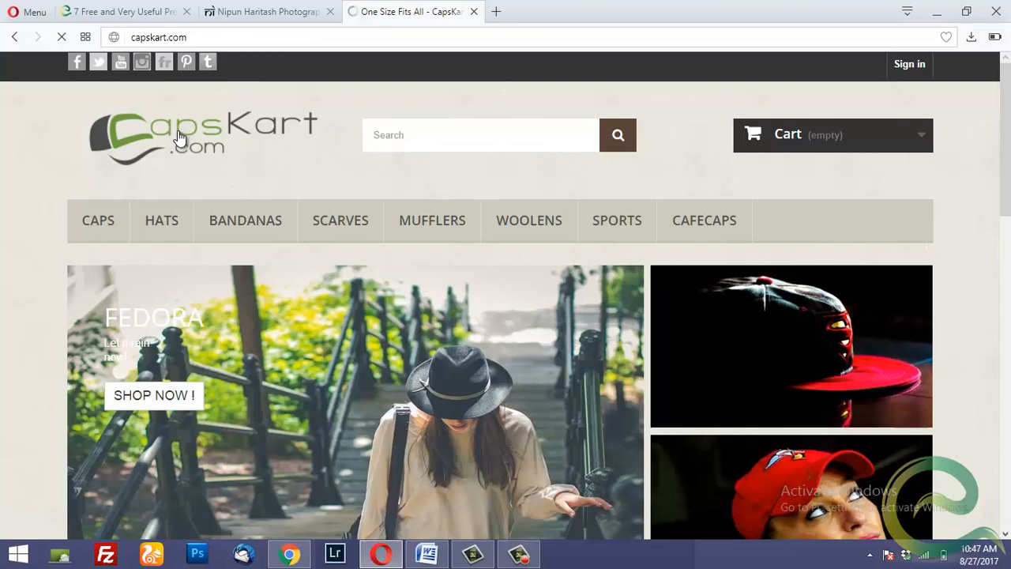
{"action": "scroll", "scroll_direction": "down", "scroll_amount": 3}
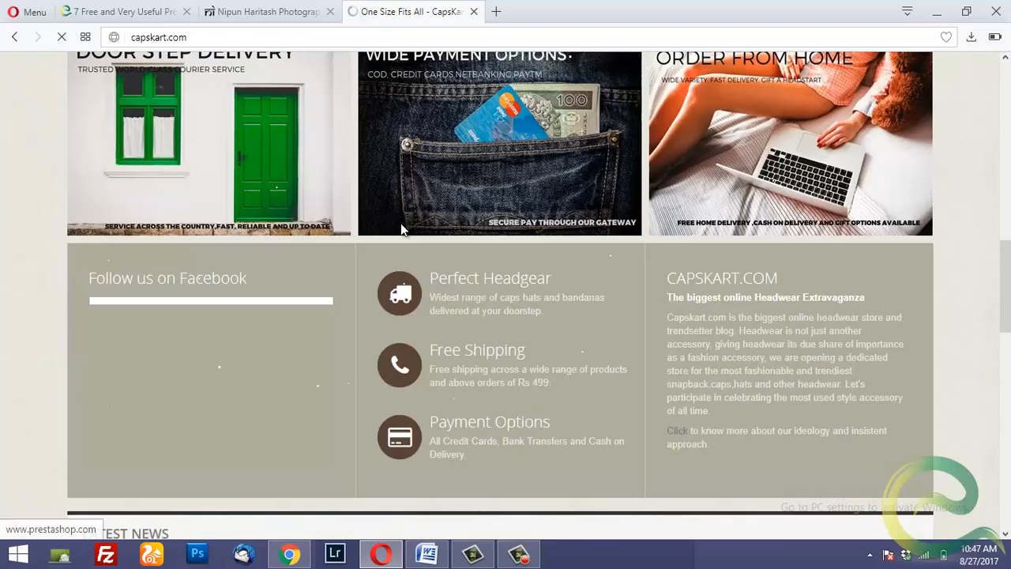
{"action": "scroll", "scroll_direction": "down", "scroll_amount": 3}
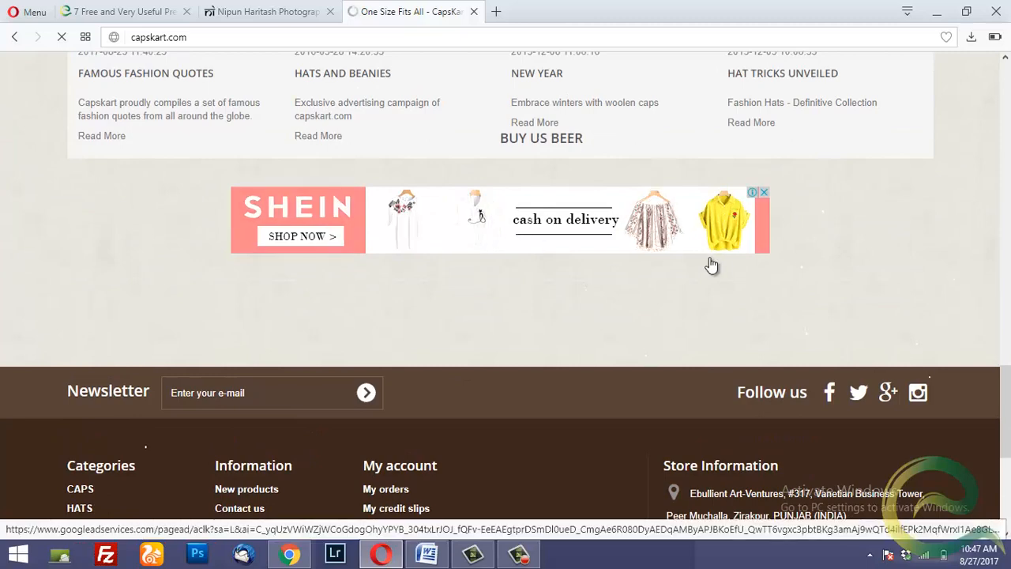
{"action": "mouse_move", "coordinate": [630, 251]}
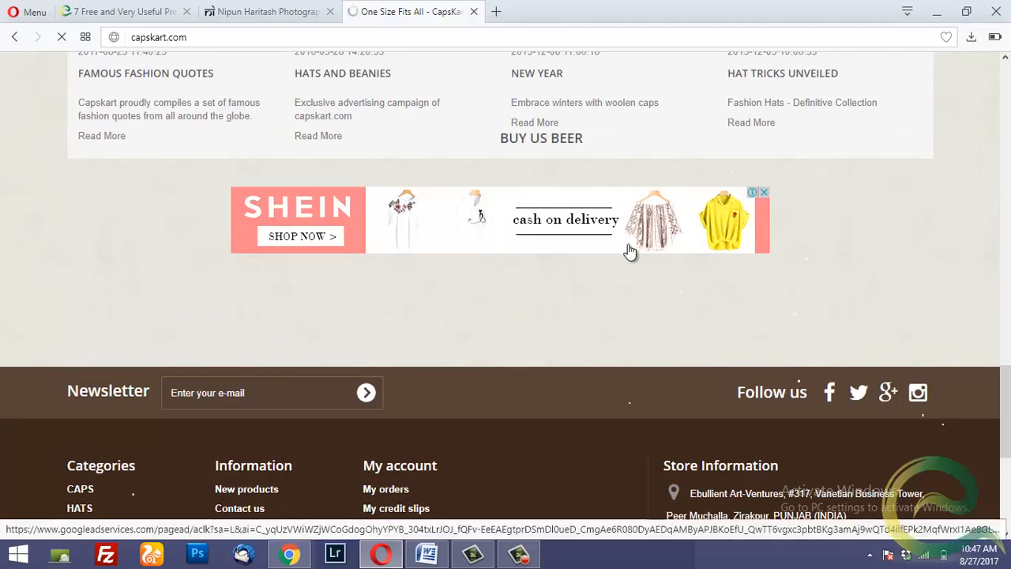
{"action": "scroll", "scroll_direction": "up", "scroll_amount": 3}
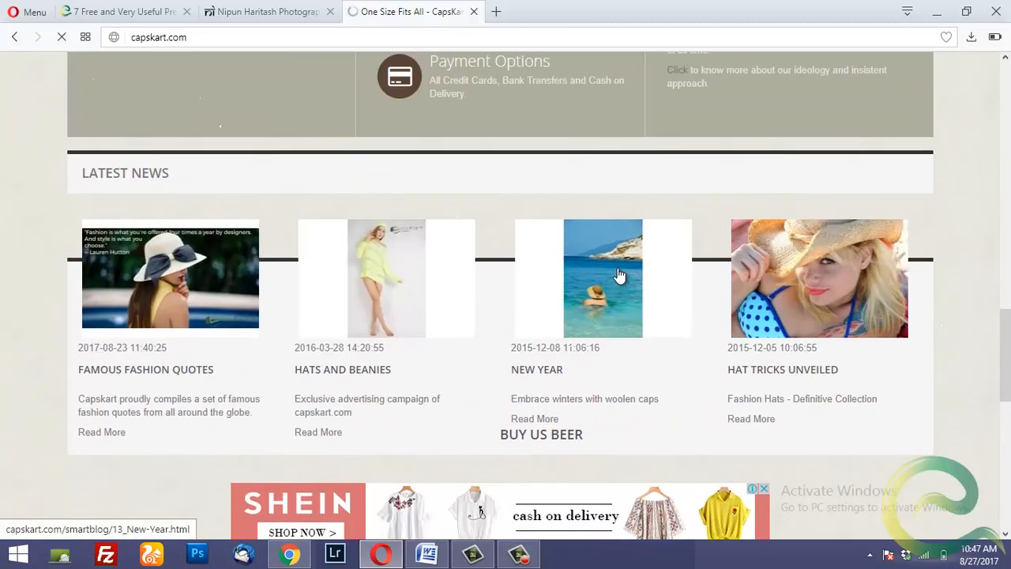
{"action": "scroll", "scroll_direction": "down", "scroll_amount": 3}
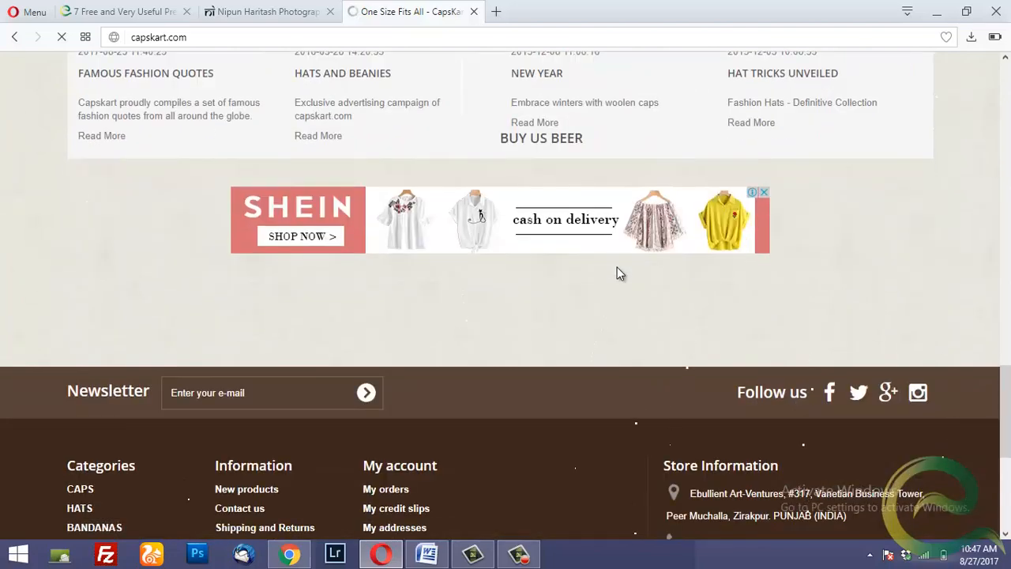
{"action": "scroll", "scroll_direction": "up", "scroll_amount": 3}
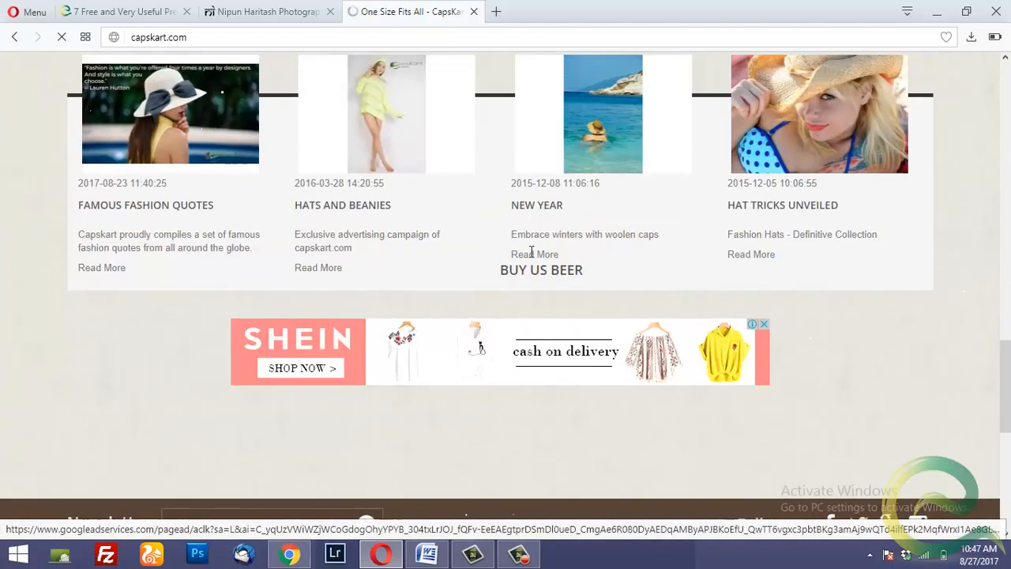
{"action": "scroll", "scroll_direction": "up", "scroll_amount": 3}
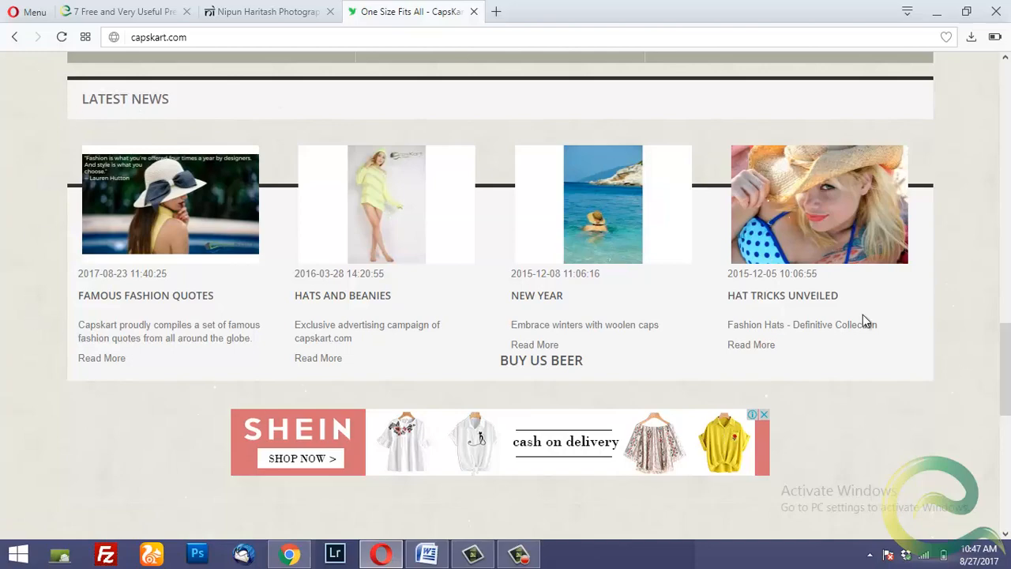
{"action": "scroll", "scroll_direction": "down", "scroll_amount": 3}
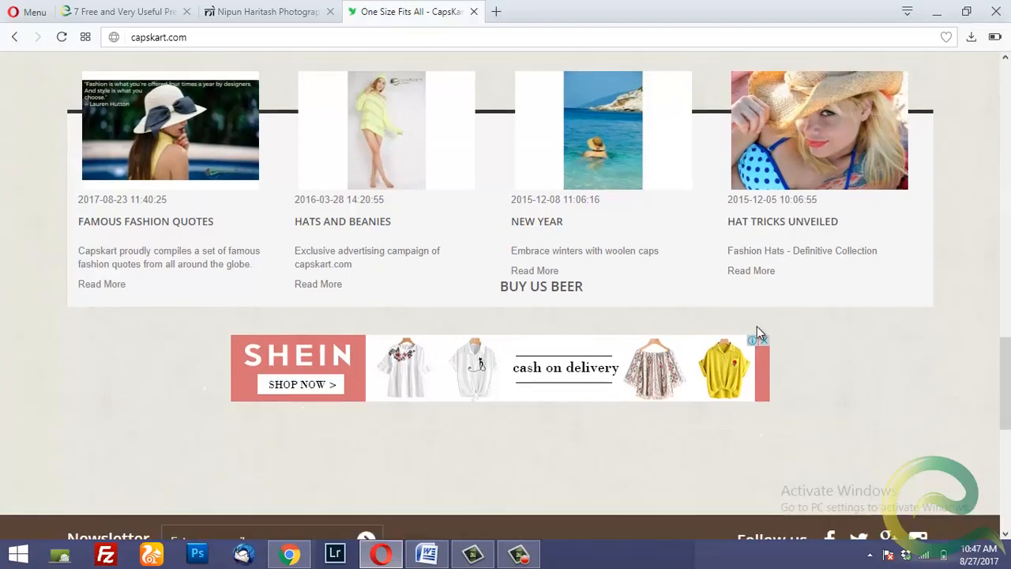
{"action": "scroll", "scroll_direction": "down", "scroll_amount": 3}
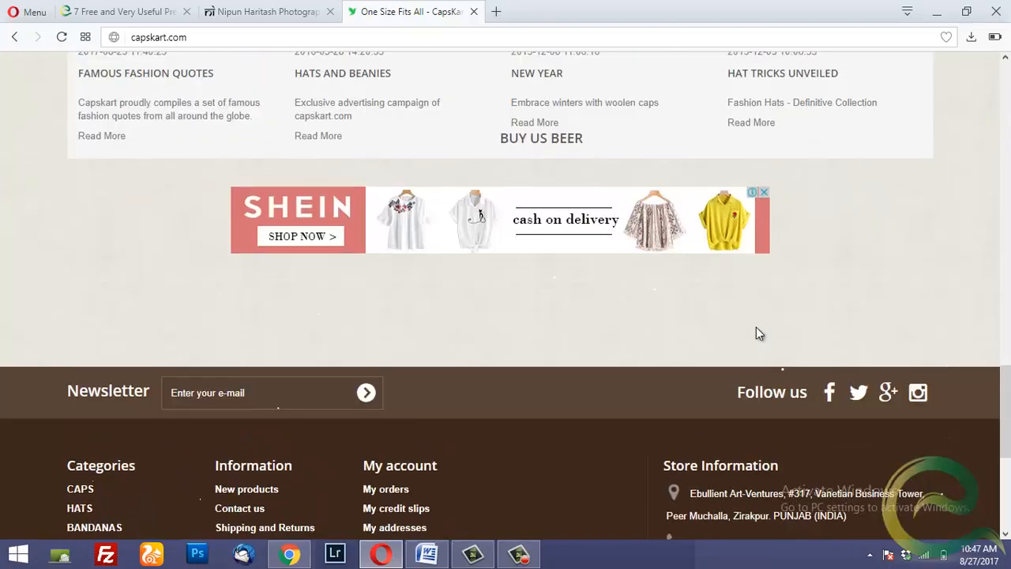
{"action": "scroll", "scroll_direction": "down", "scroll_amount": 3}
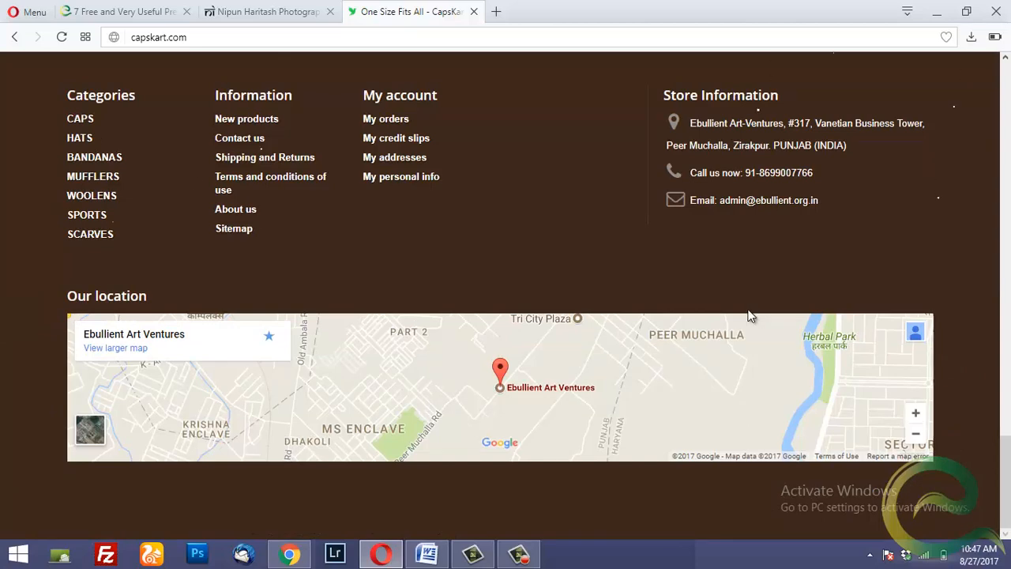
{"action": "scroll", "scroll_direction": "up", "scroll_amount": 3}
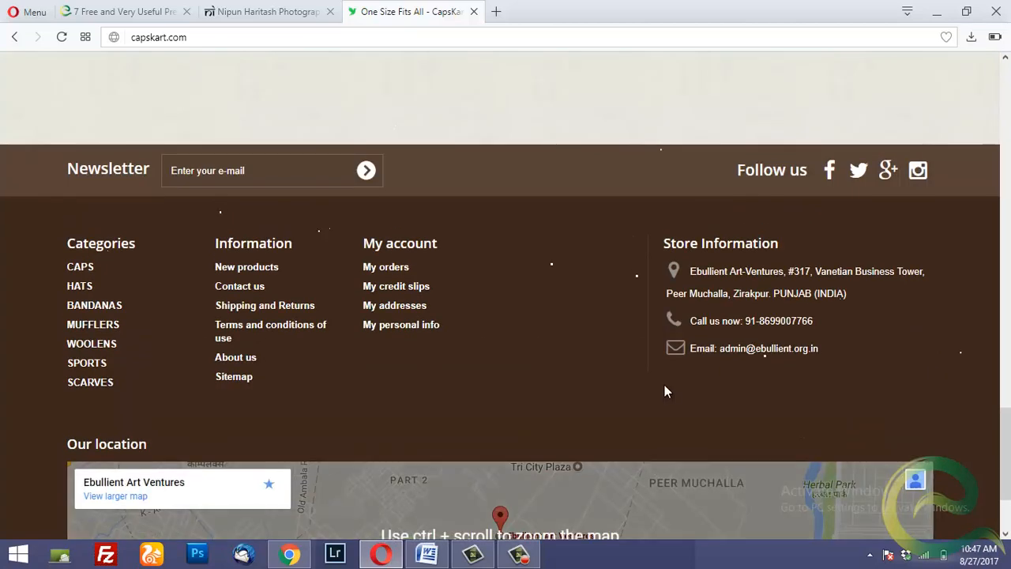
{"action": "scroll", "scroll_direction": "down", "scroll_amount": 3}
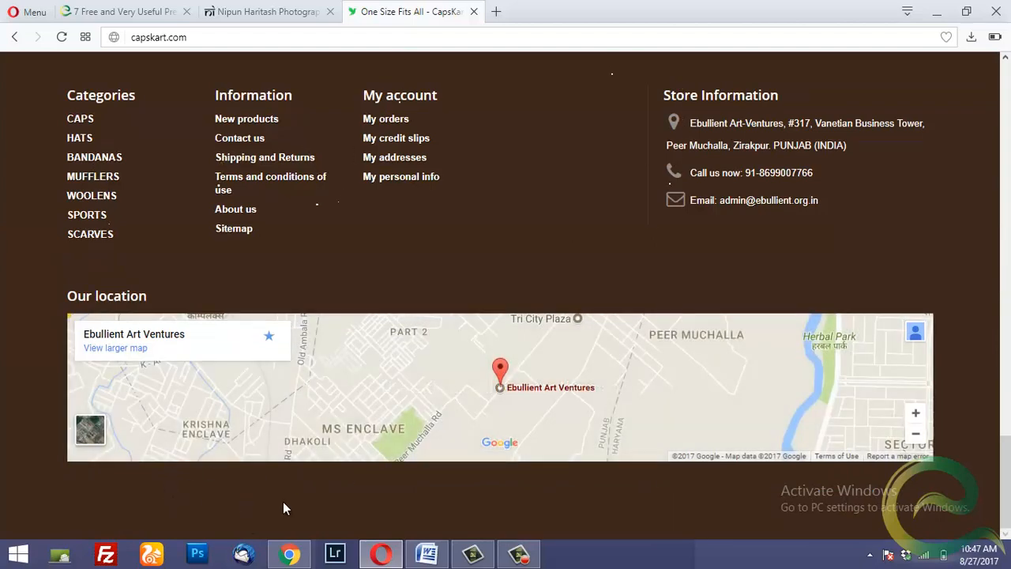
{"action": "mouse_move", "coordinate": [559, 475]}
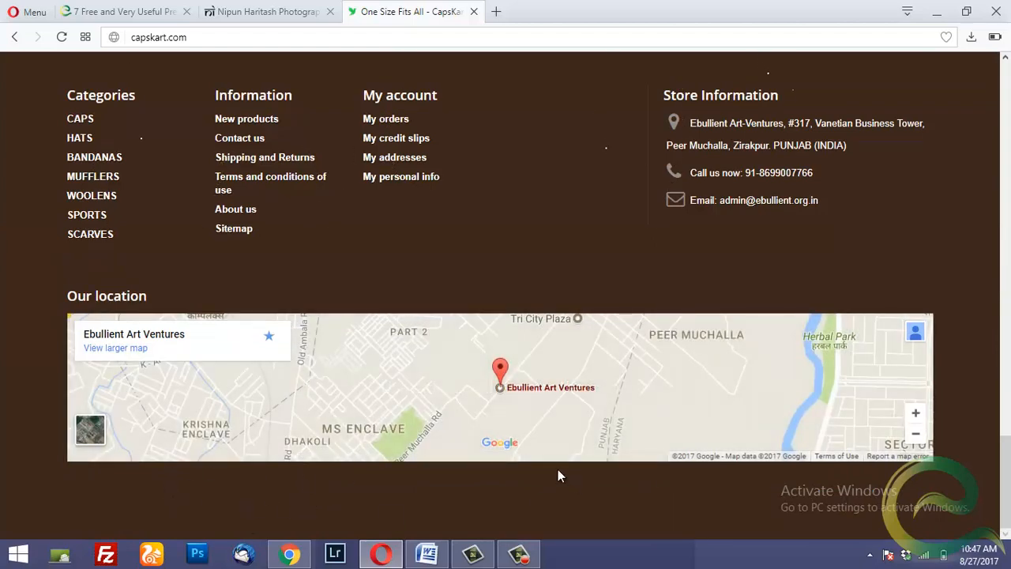
{"action": "mouse_move", "coordinate": [352, 491]}
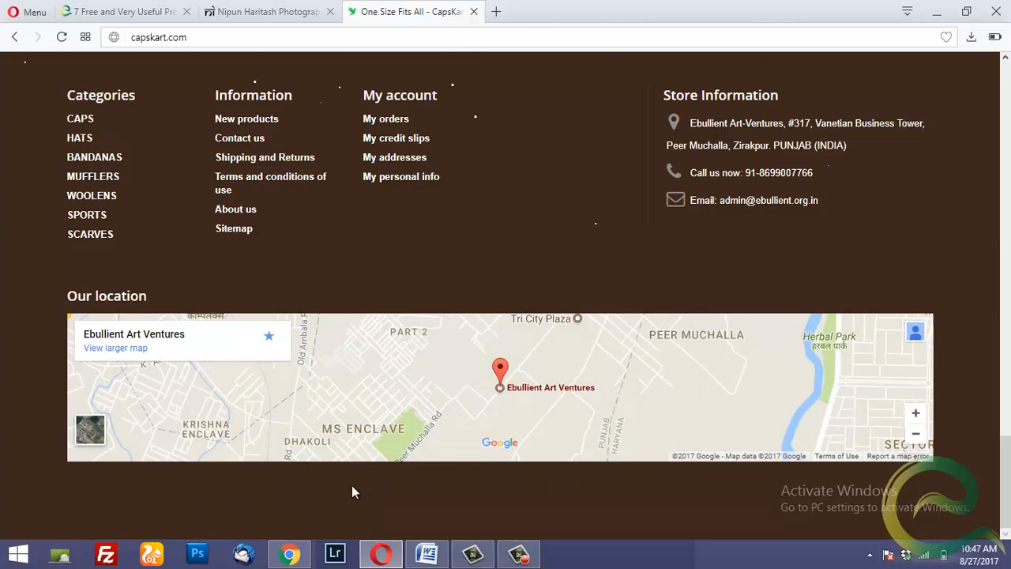
{"action": "mouse_move", "coordinate": [364, 488]}
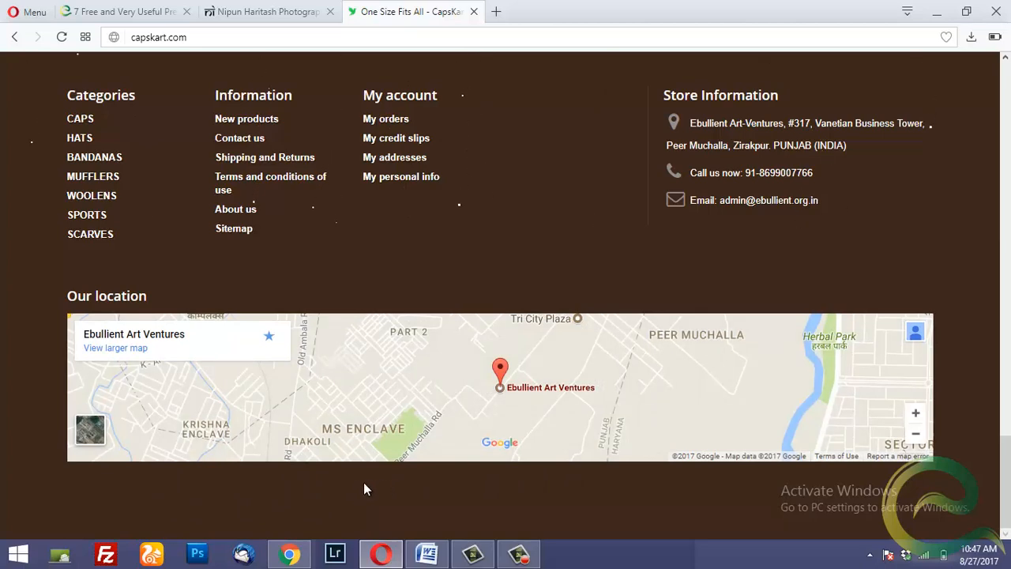
{"action": "mouse_move", "coordinate": [520, 300]}
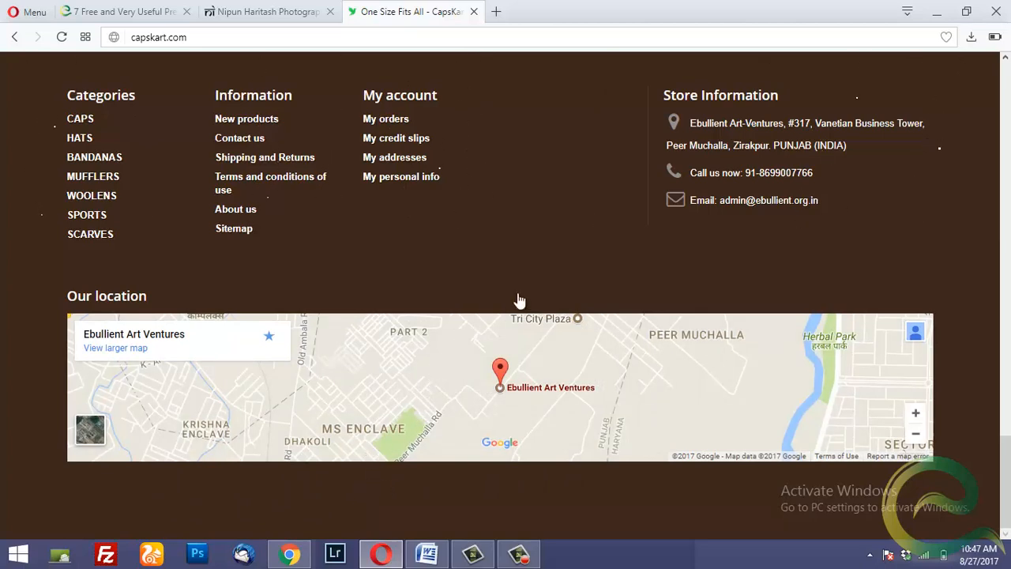
{"action": "mouse_move", "coordinate": [300, 485]}
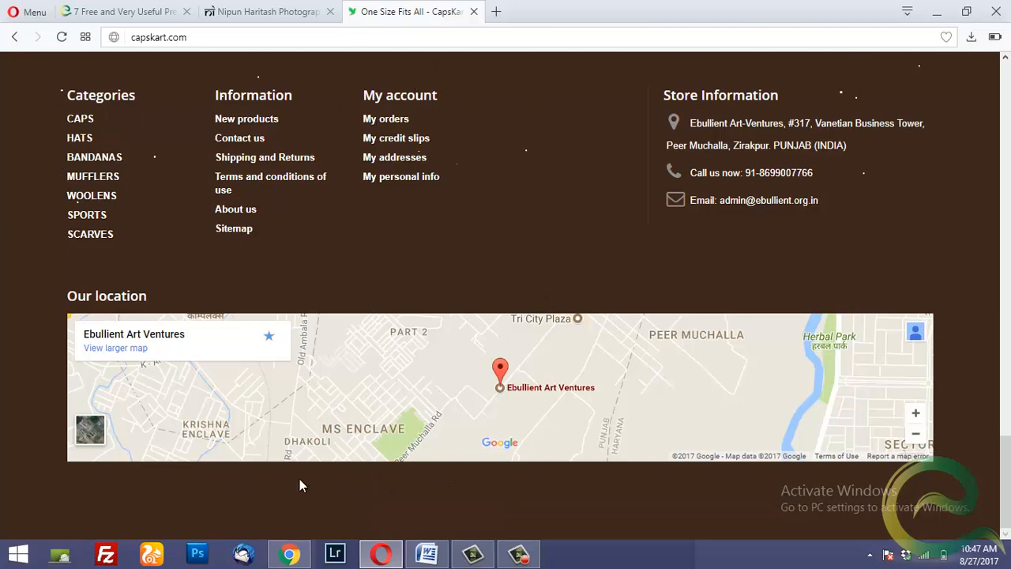
{"action": "mouse_move", "coordinate": [398, 473]}
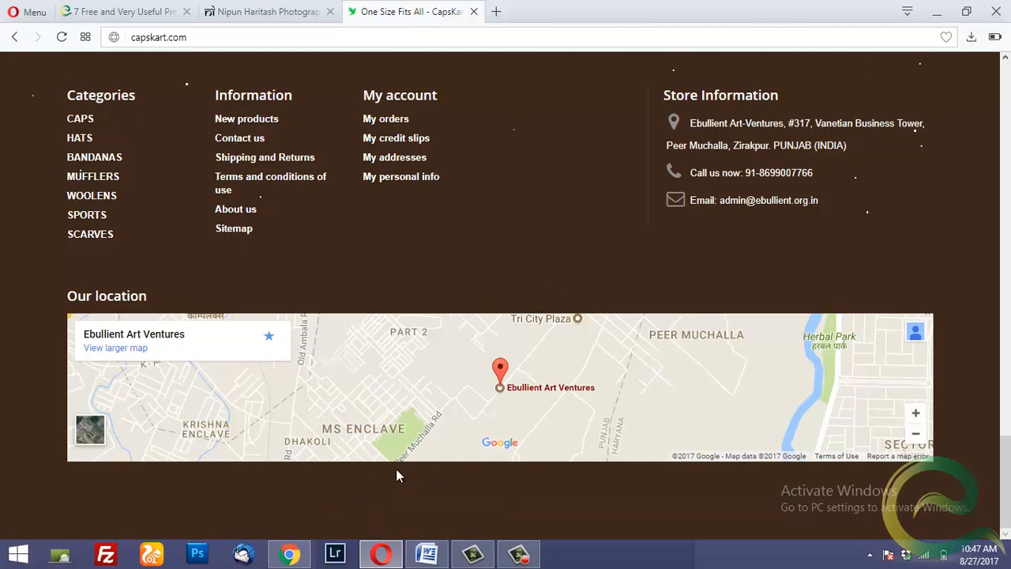
{"action": "mouse_move", "coordinate": [471, 153]}
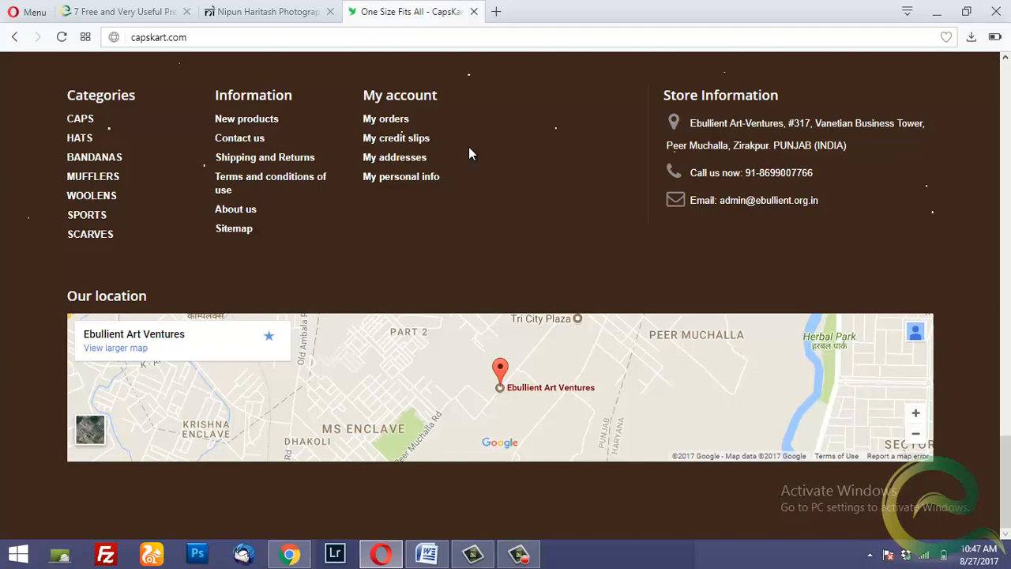
{"action": "mouse_move", "coordinate": [483, 262]}
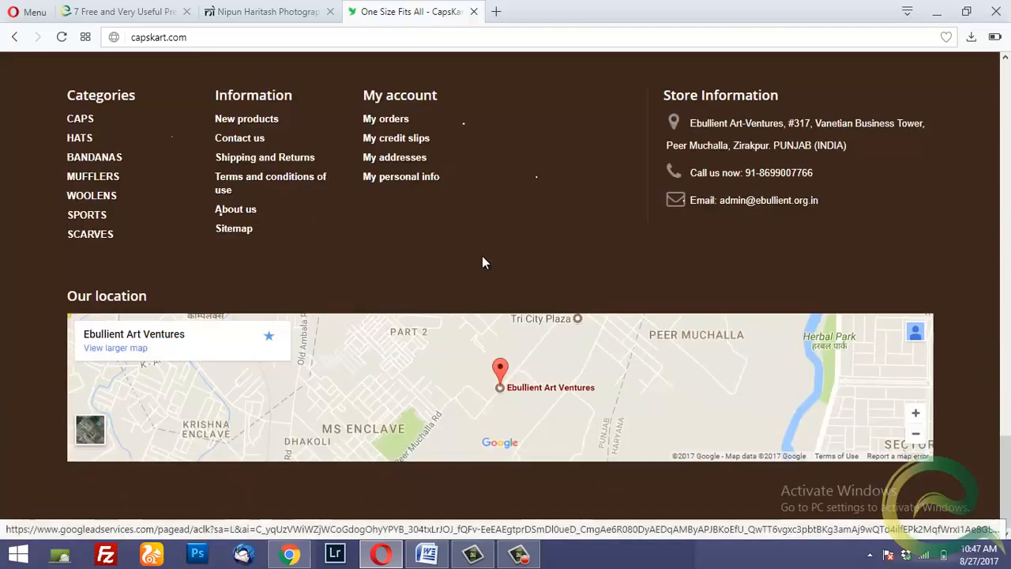
{"action": "mouse_move", "coordinate": [417, 513]}
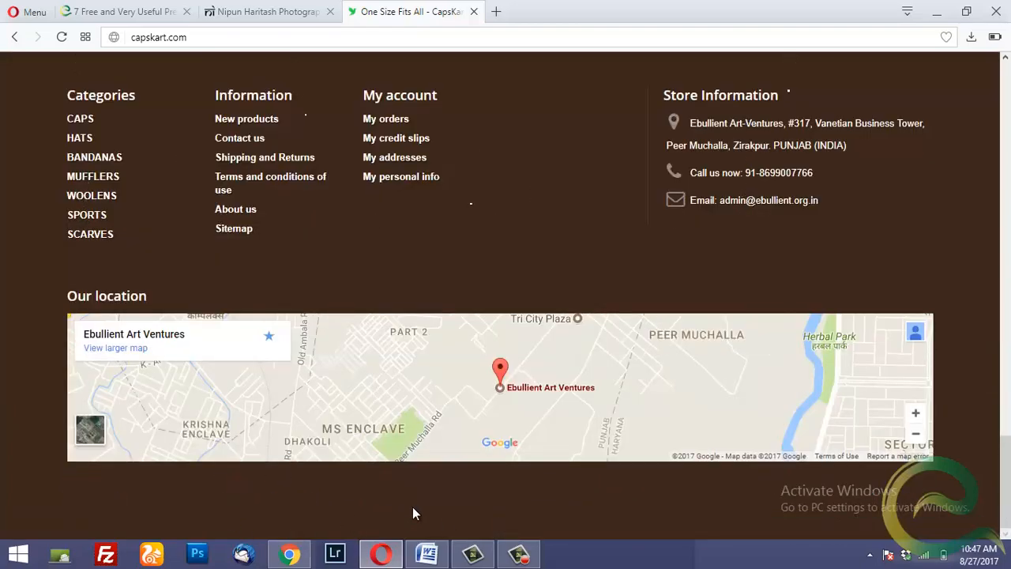
{"action": "scroll", "scroll_direction": "up", "scroll_amount": 3}
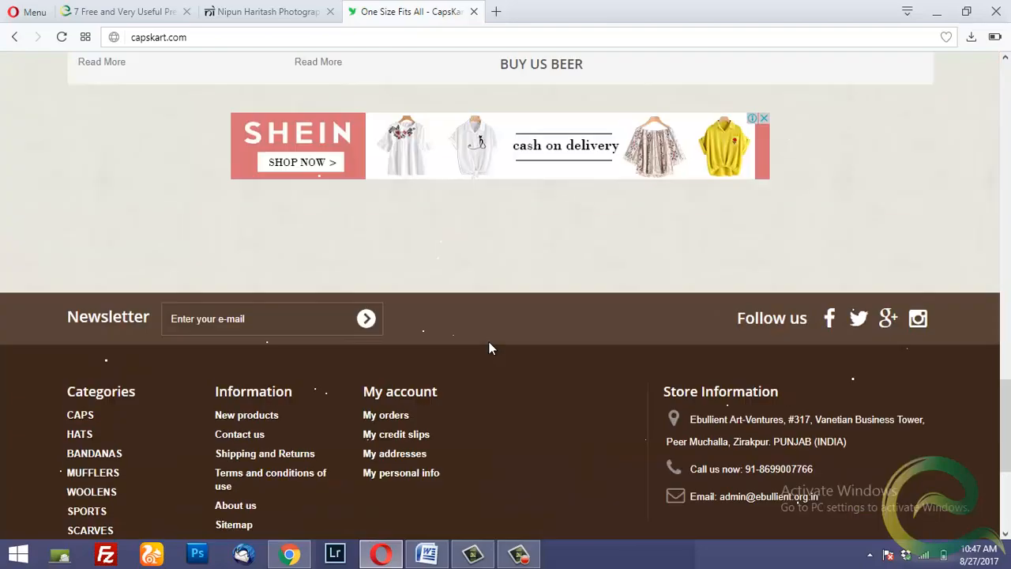
{"action": "scroll", "scroll_direction": "up", "scroll_amount": 3}
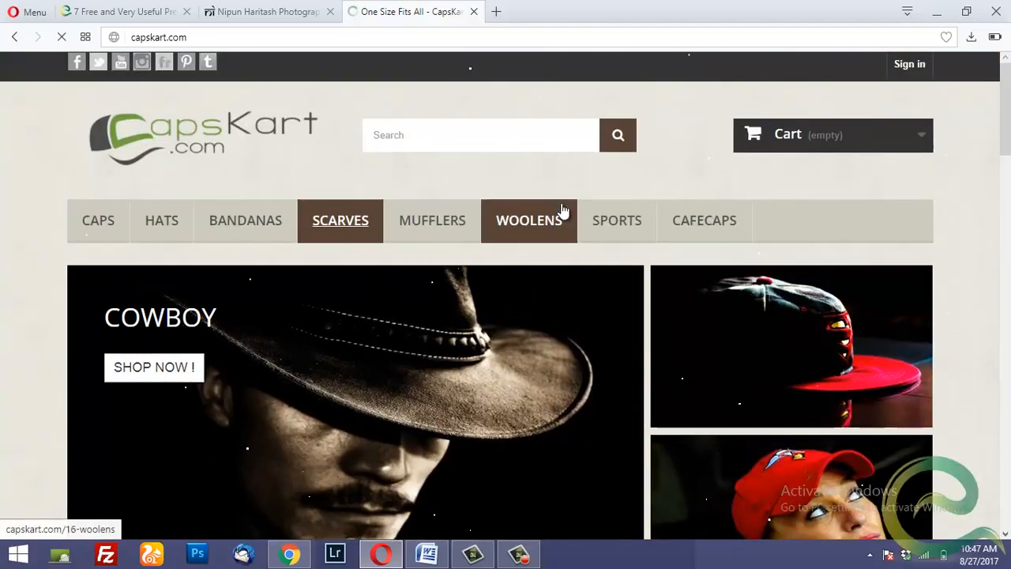
View the SCARVES category page showing the Buy Us Coffee advert in the right column
{"action": "left_click", "coordinate": [339, 220]}
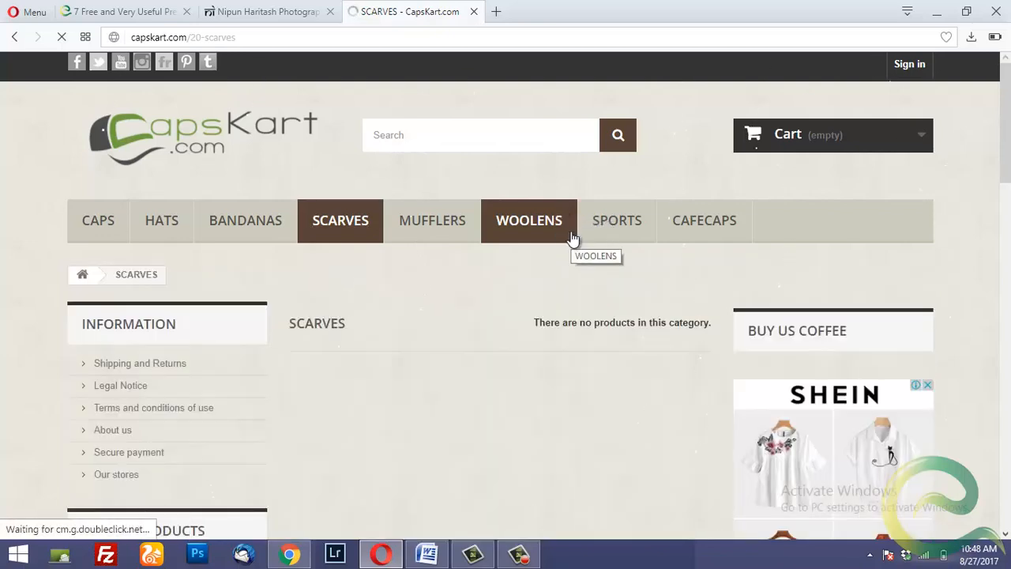
{"action": "mouse_move", "coordinate": [602, 284]}
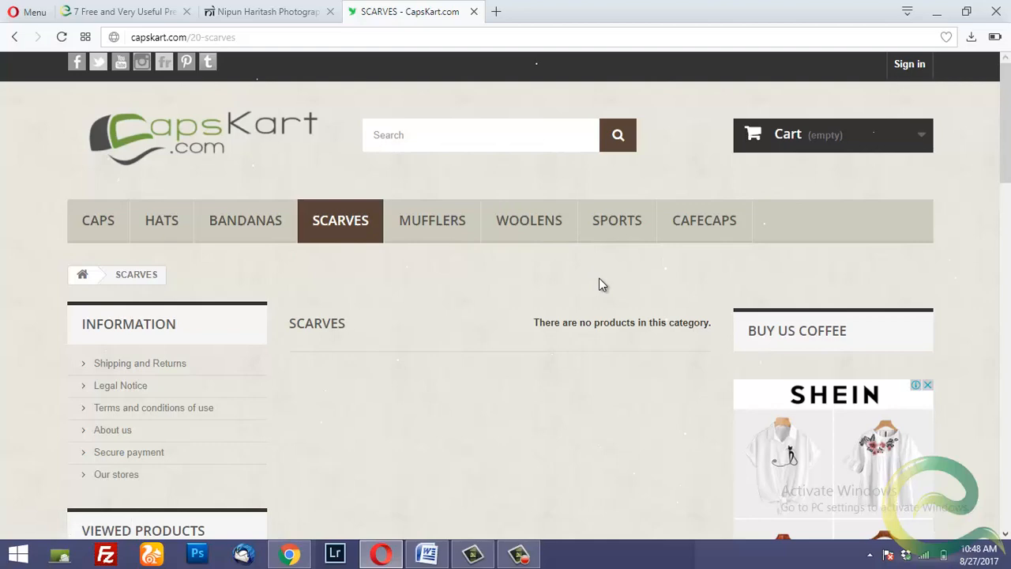
{"action": "scroll", "scroll_direction": "down", "scroll_amount": 3}
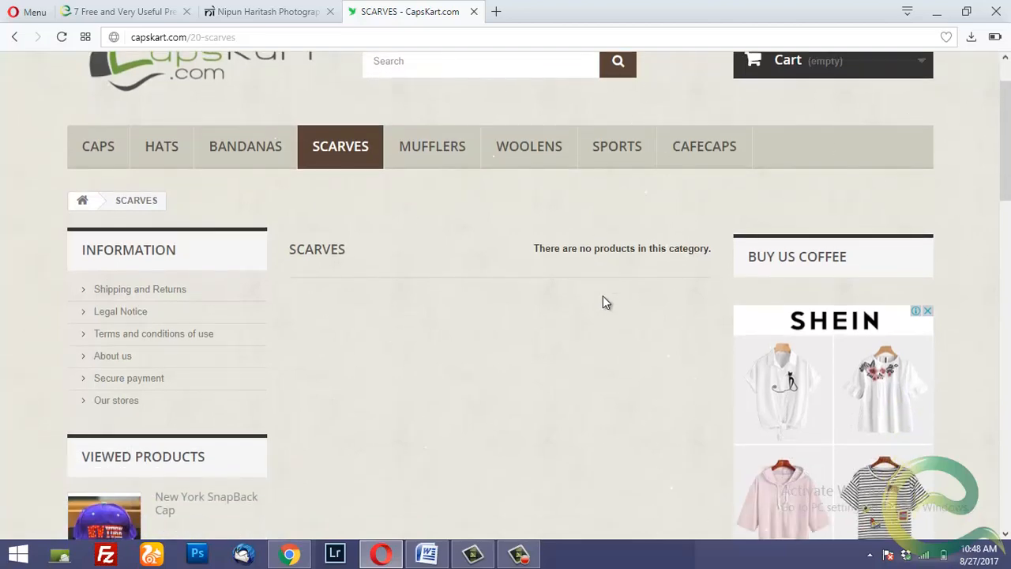
{"action": "scroll", "scroll_direction": "down", "scroll_amount": 3}
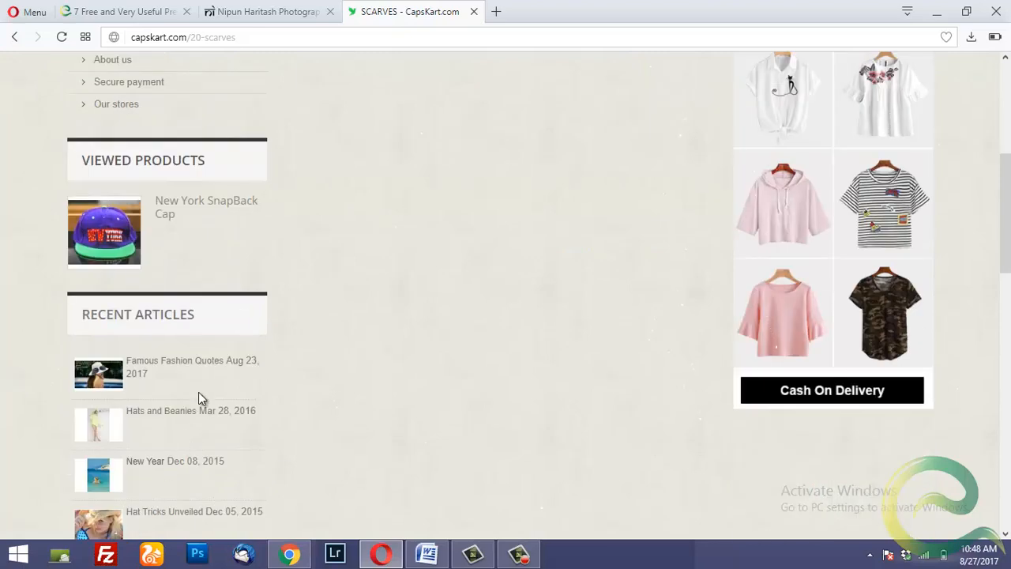
{"action": "scroll", "scroll_direction": "up", "scroll_amount": 3}
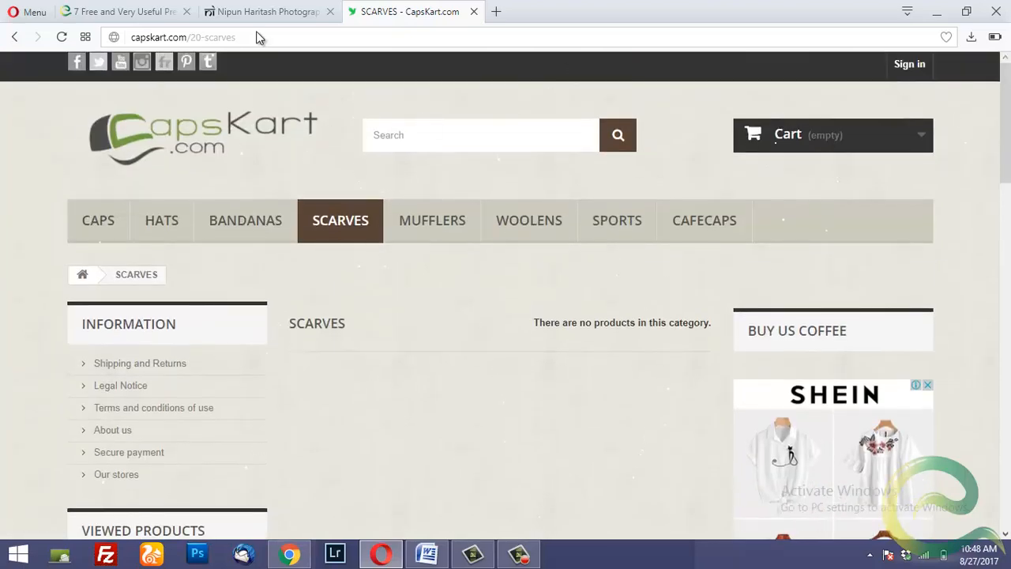
{"action": "mouse_move", "coordinate": [530, 74]}
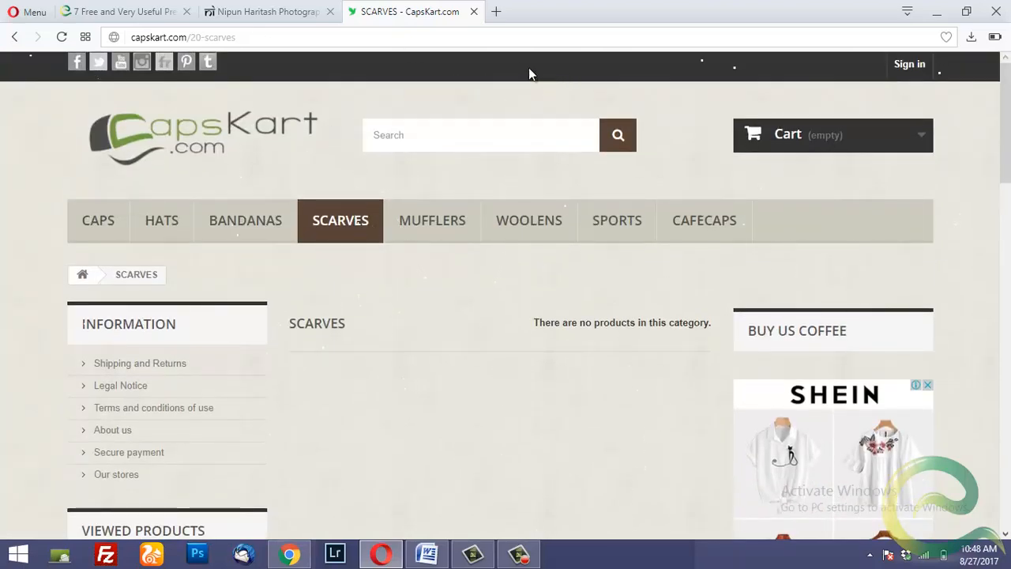
{"action": "mouse_move", "coordinate": [429, 74]}
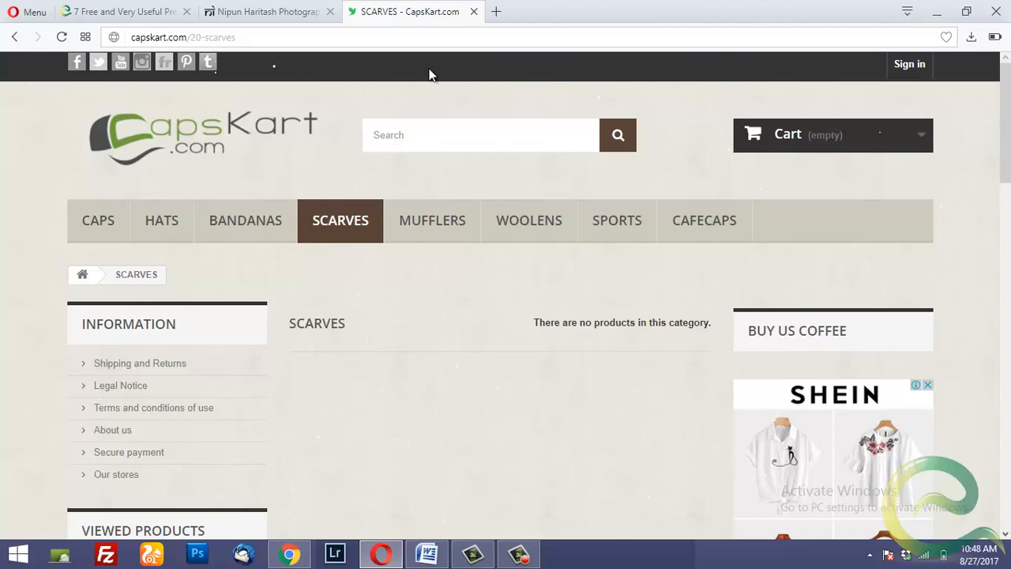
{"action": "mouse_move", "coordinate": [224, 86]}
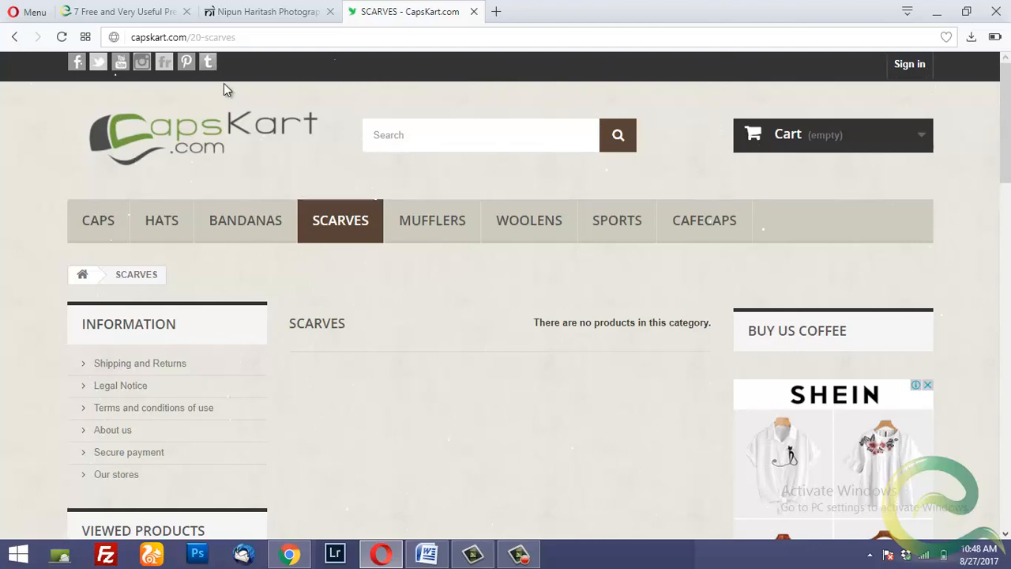